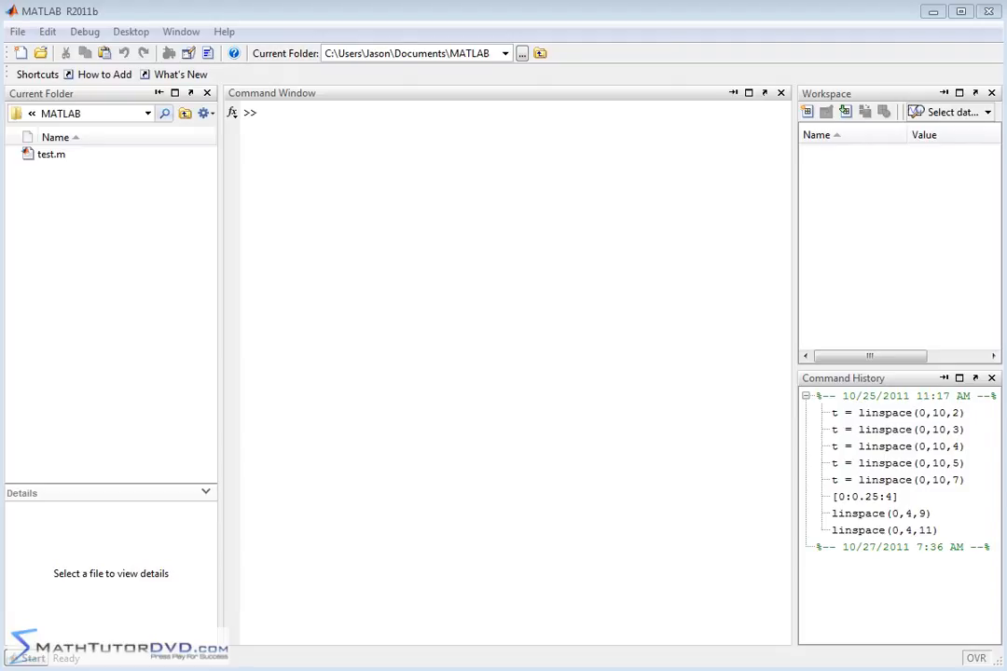
Define vector1=[1 2 3 4] at the Command Window prompt.
left_click(434, 210)
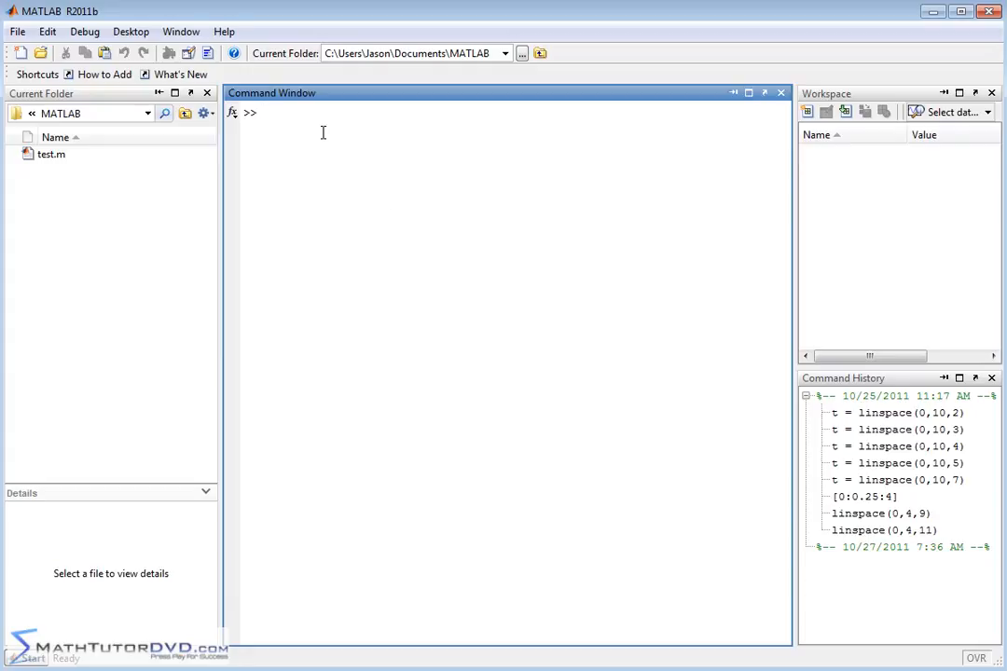
mouse_move(362, 164)
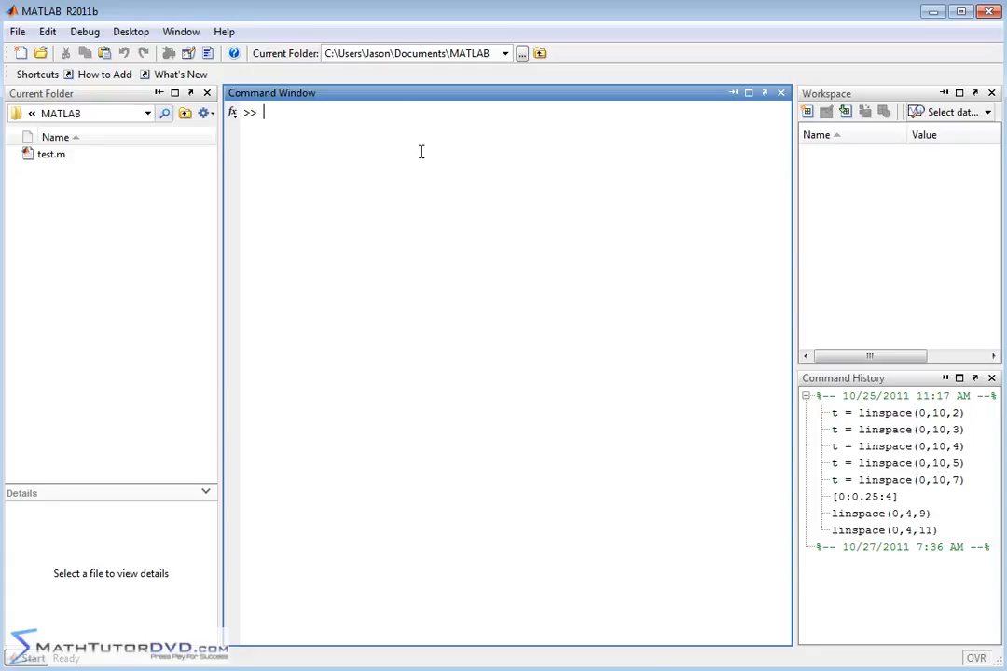
mouse_move(337, 190)
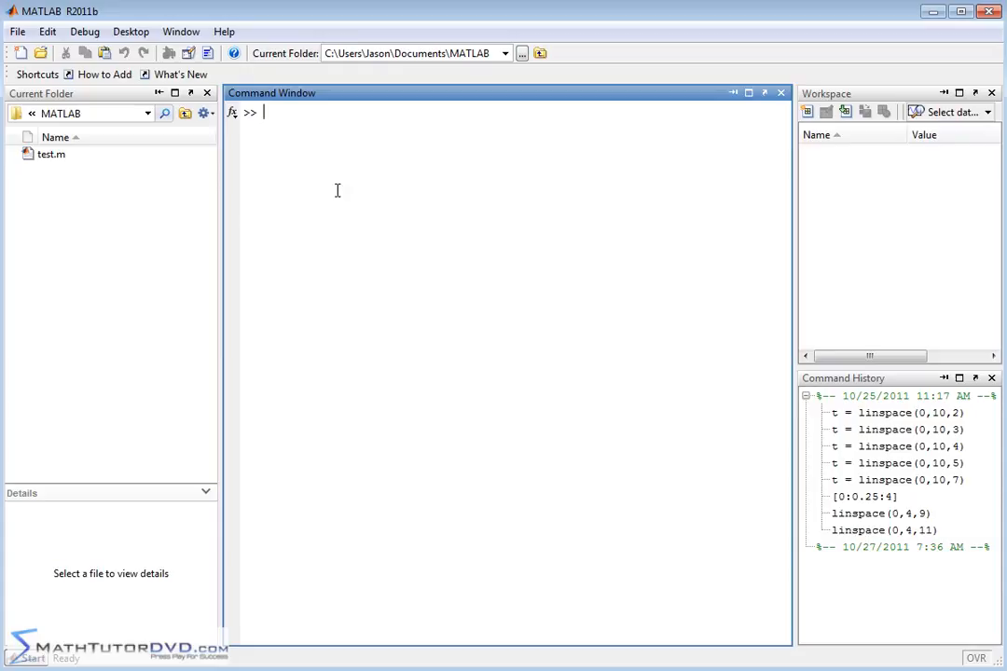
mouse_move(617, 144)
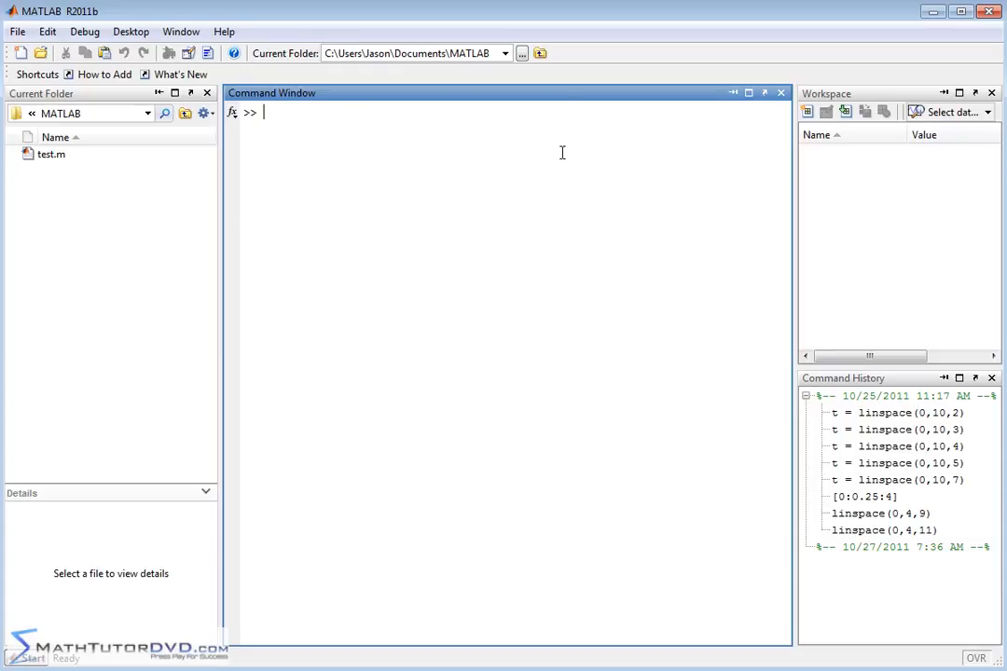
mouse_move(480, 210)
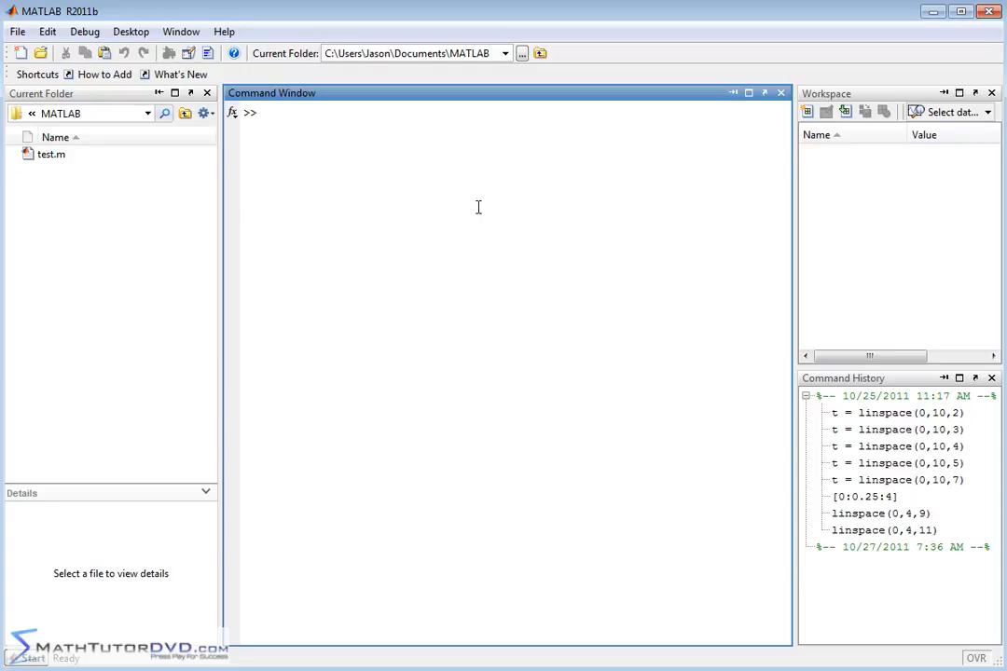
type("vector1")
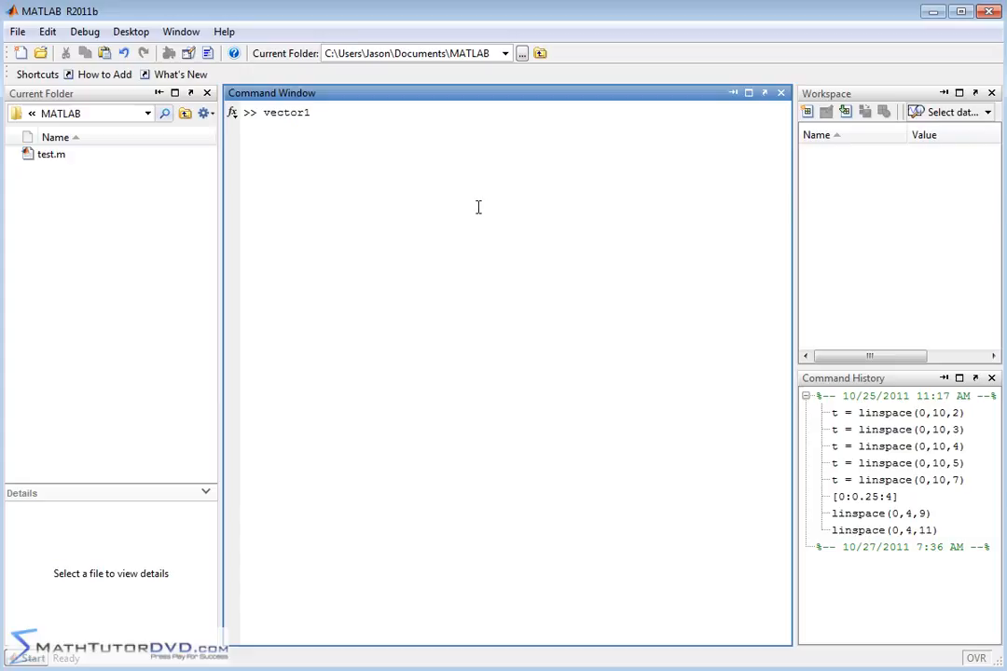
type("=[")
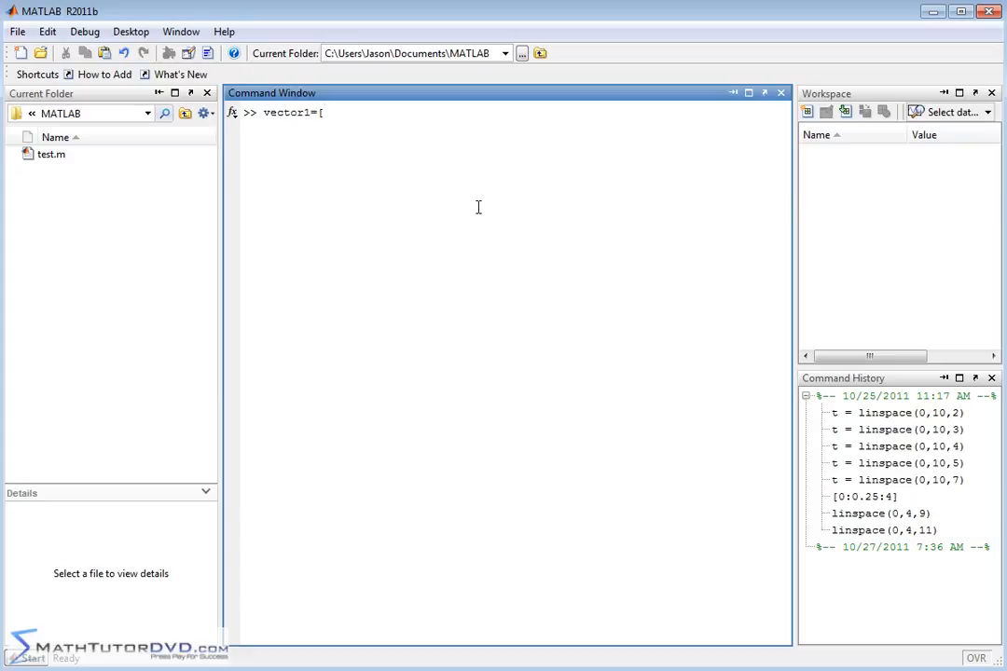
type("1")
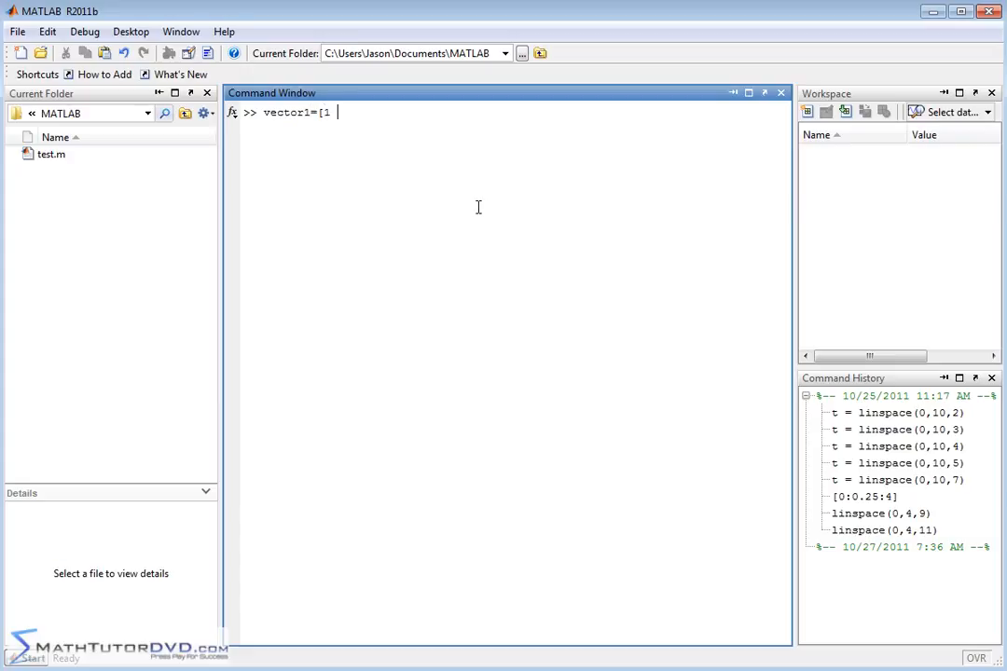
type("2 3")
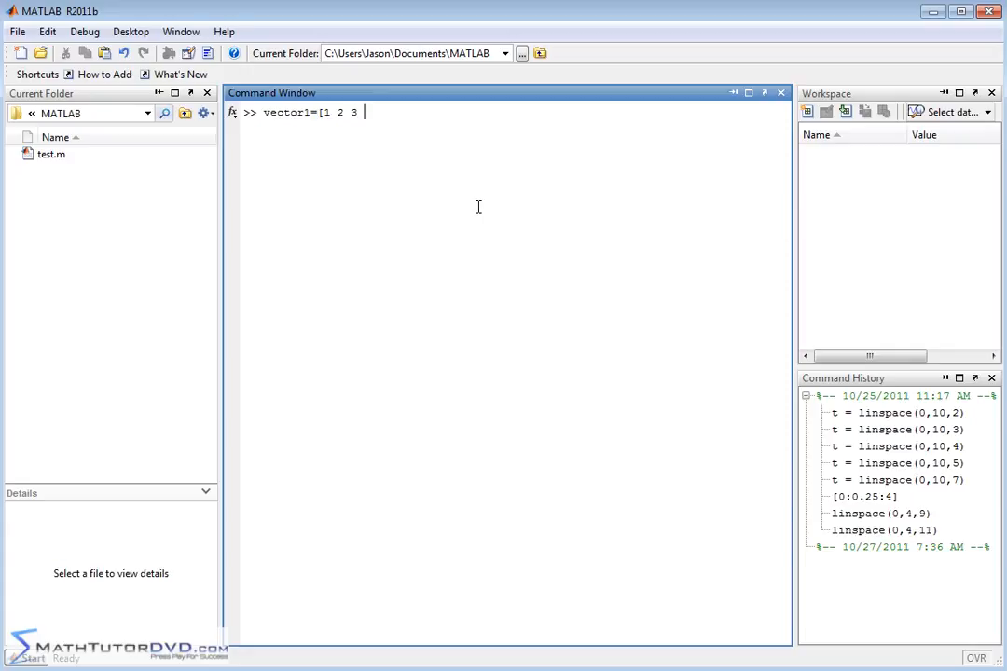
type("4]")
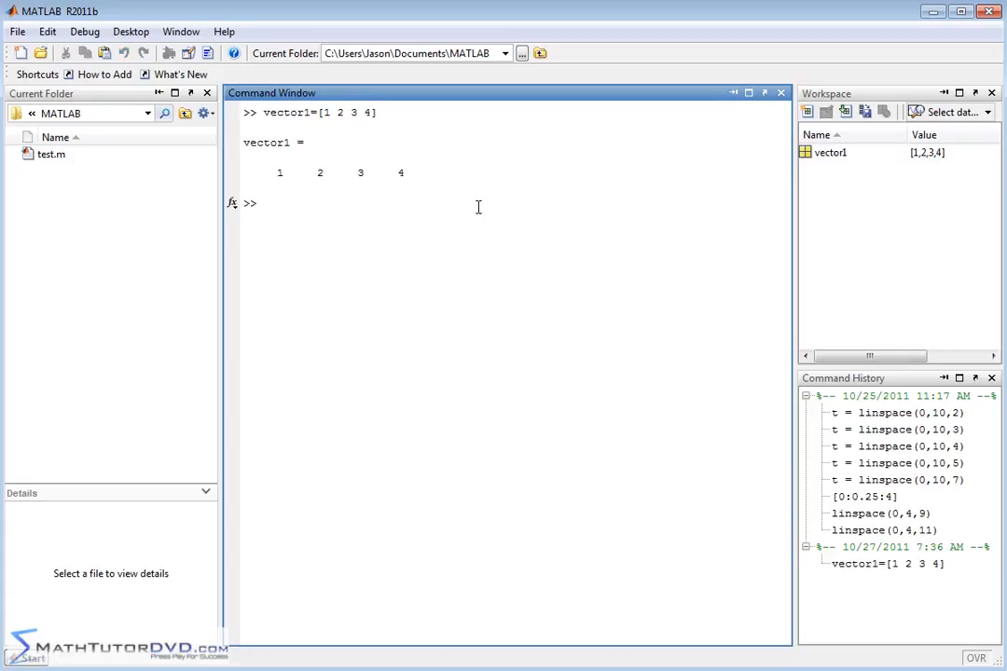
mouse_move(477, 238)
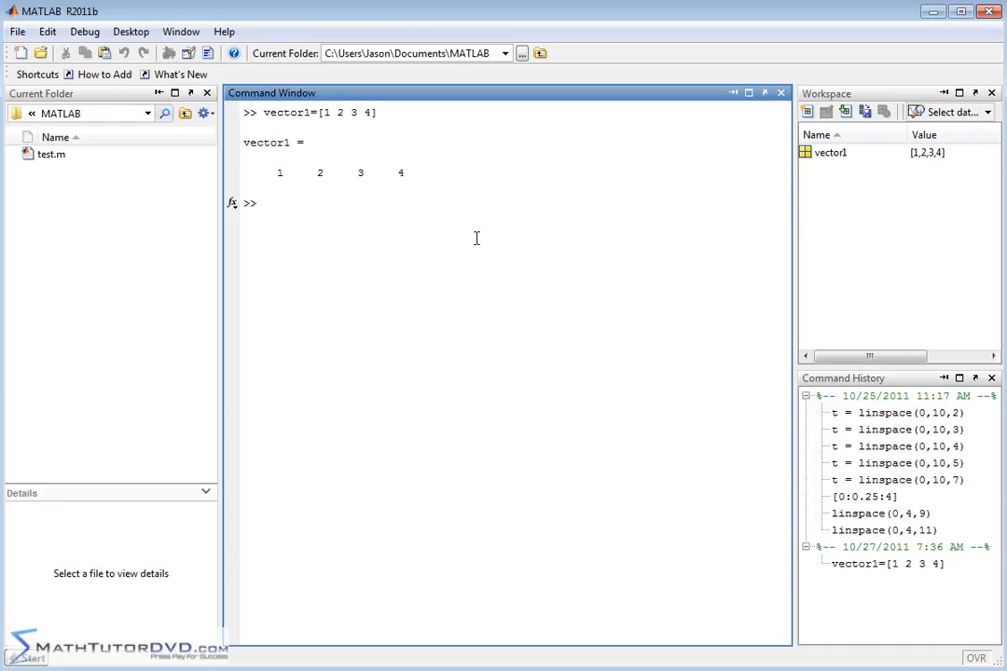
Enter vector2=[7 8 9] to create a second row vector.
type("vector")
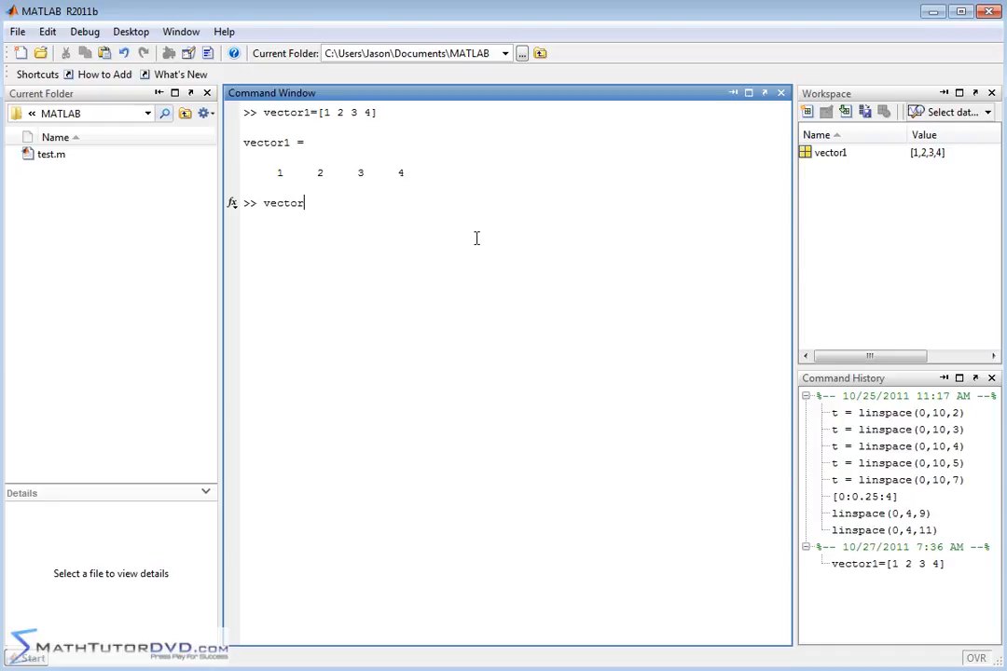
type("2=")
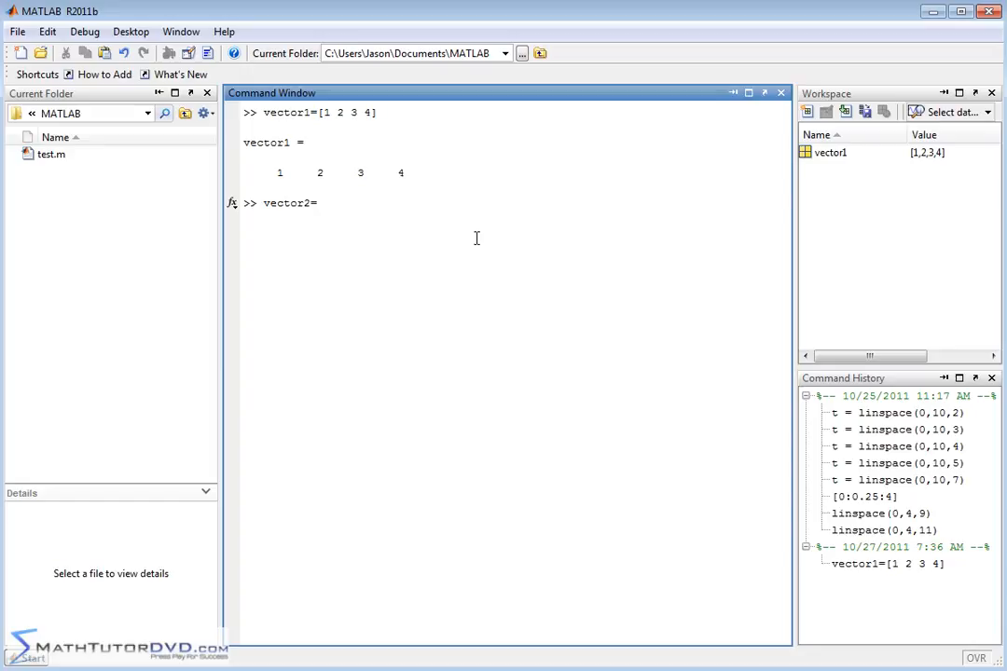
type("[")
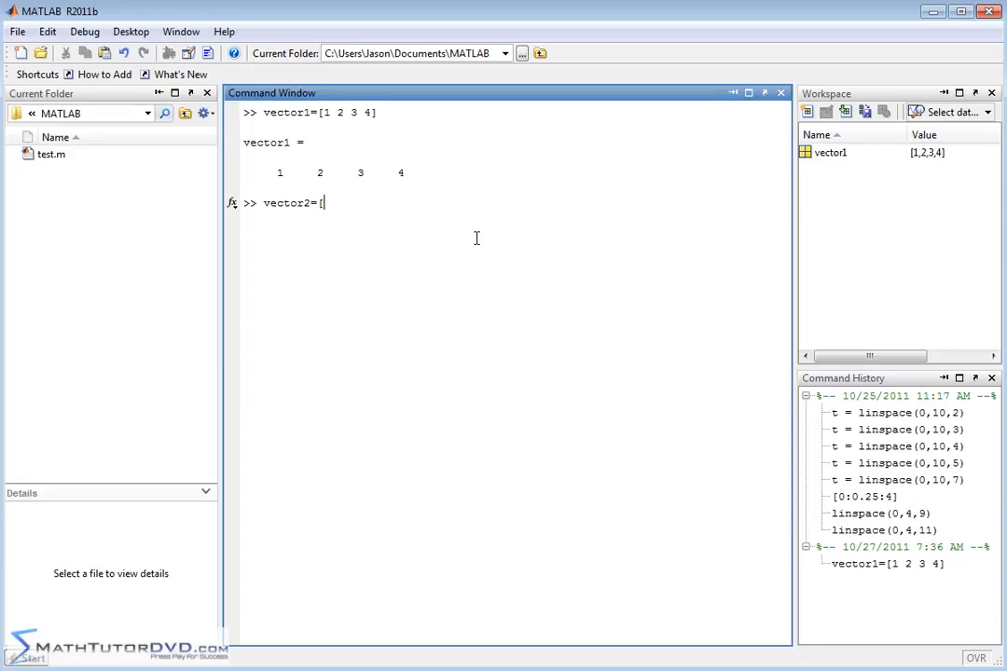
type("7")
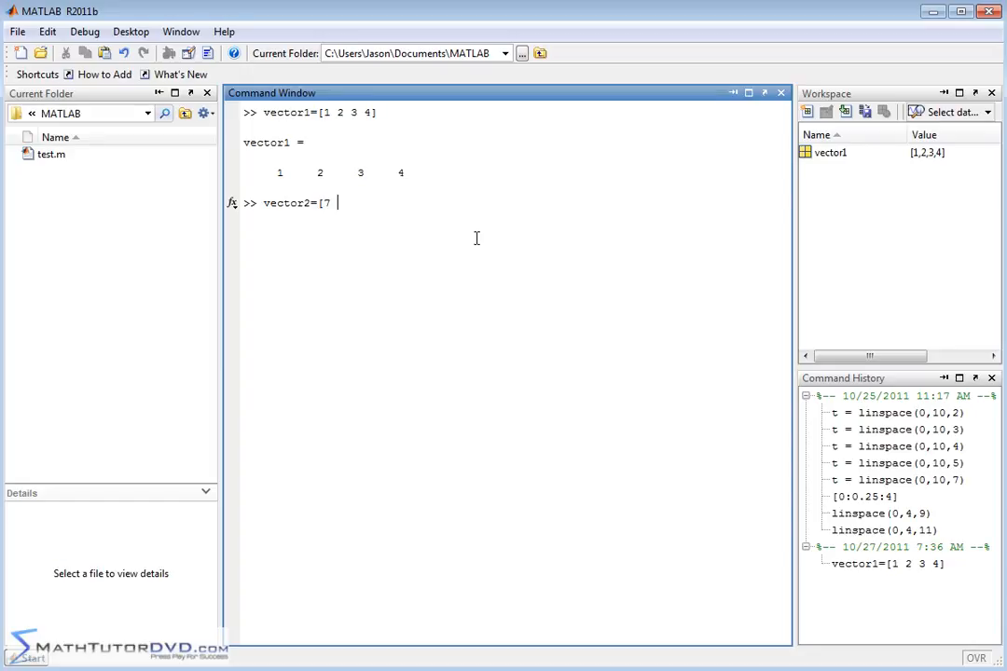
type("8 9]")
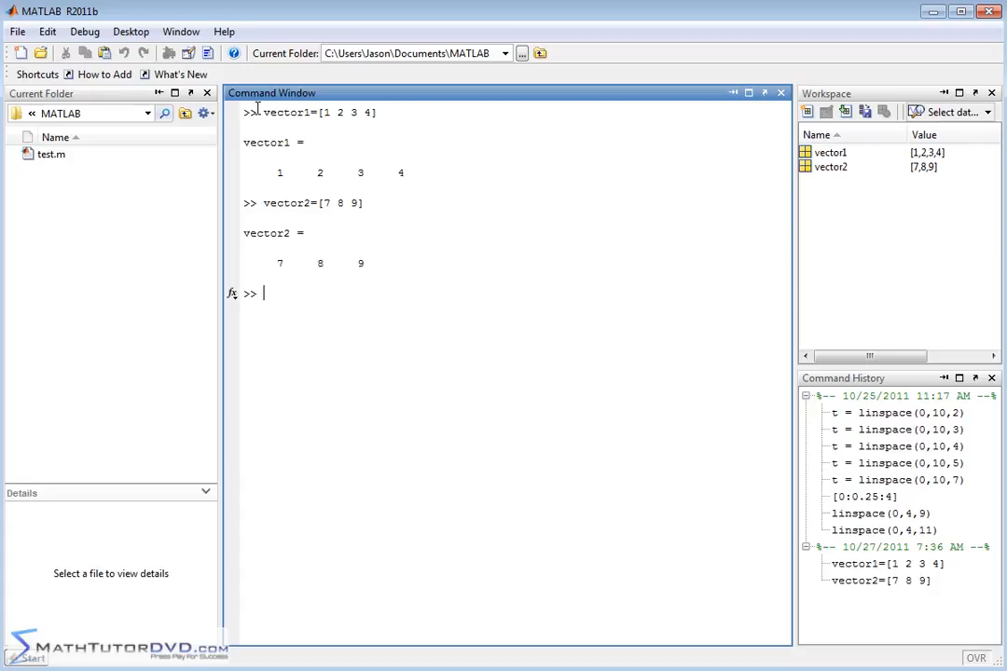
mouse_move(367, 189)
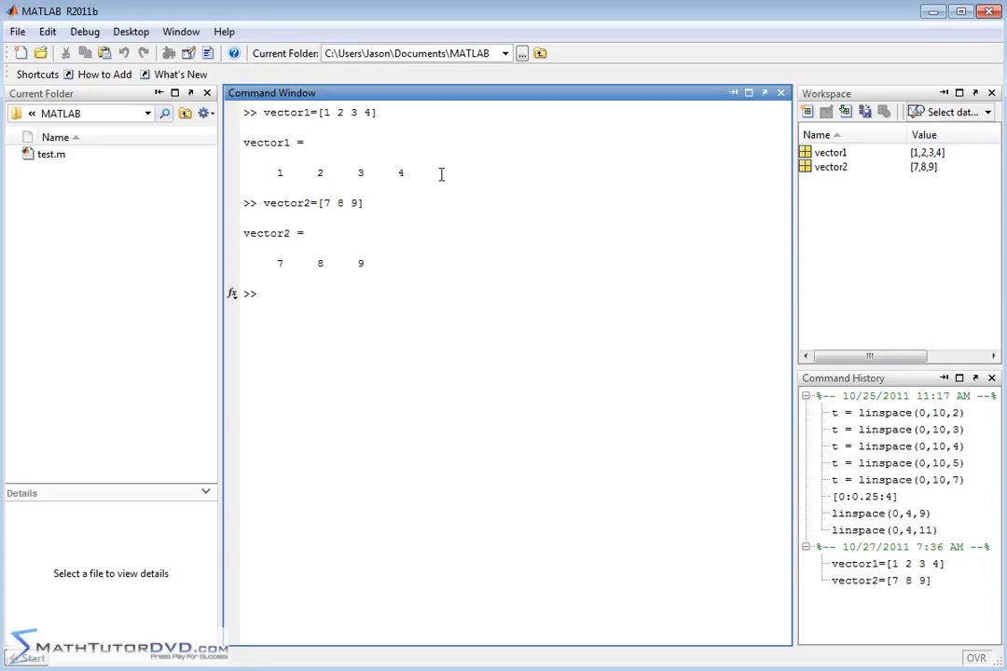
mouse_move(294, 271)
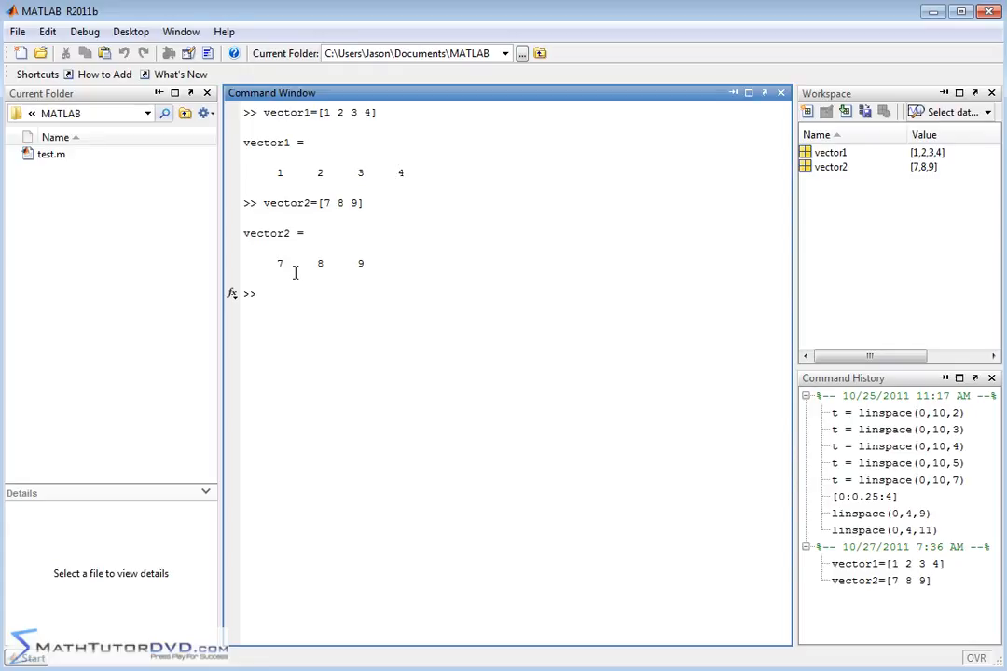
mouse_move(425, 290)
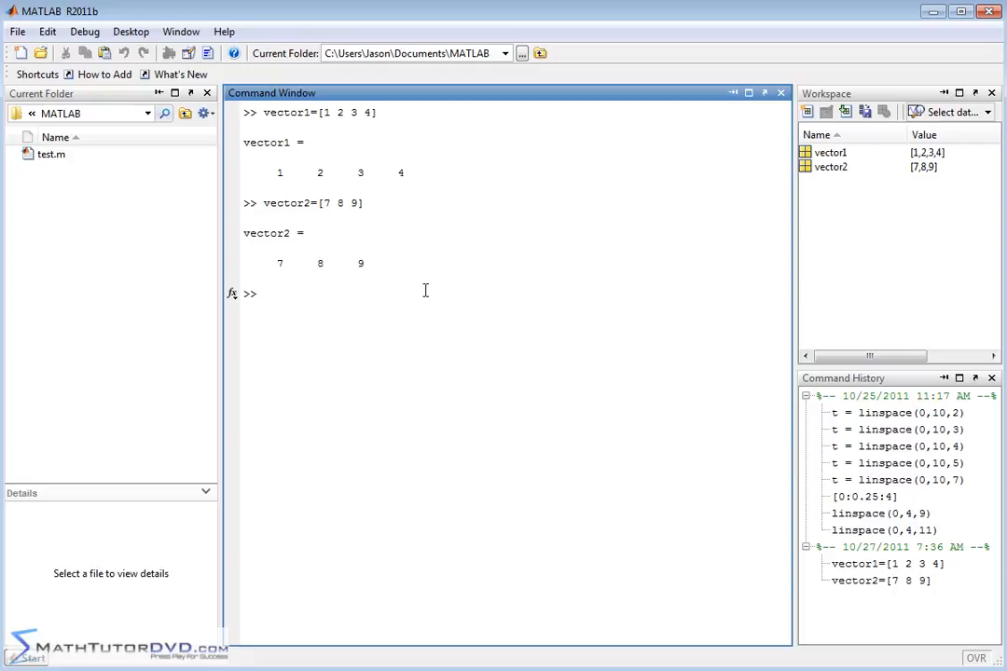
mouse_move(416, 178)
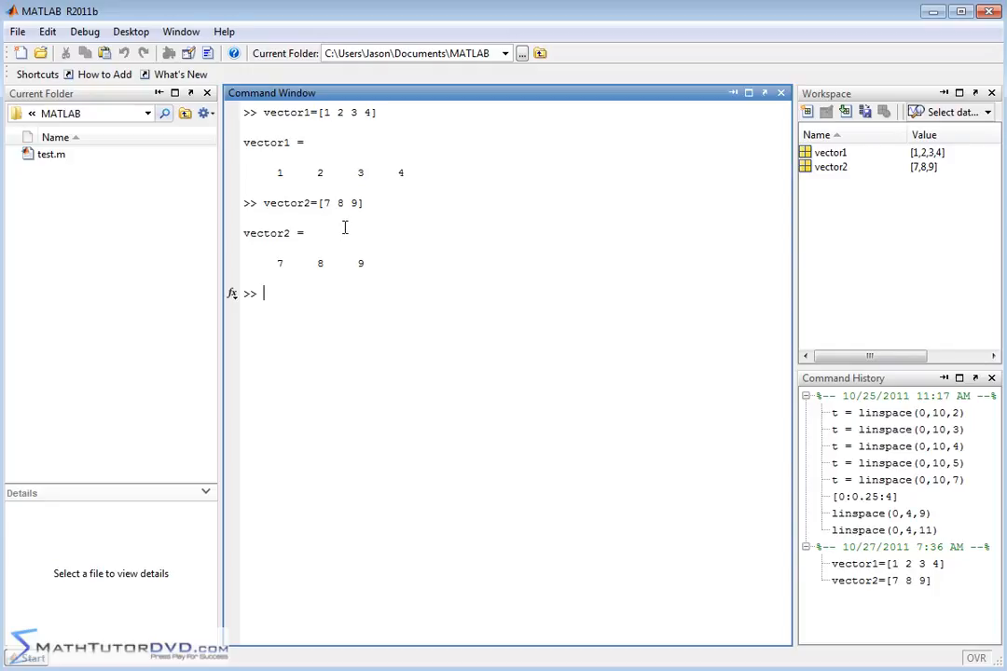
mouse_move(313, 257)
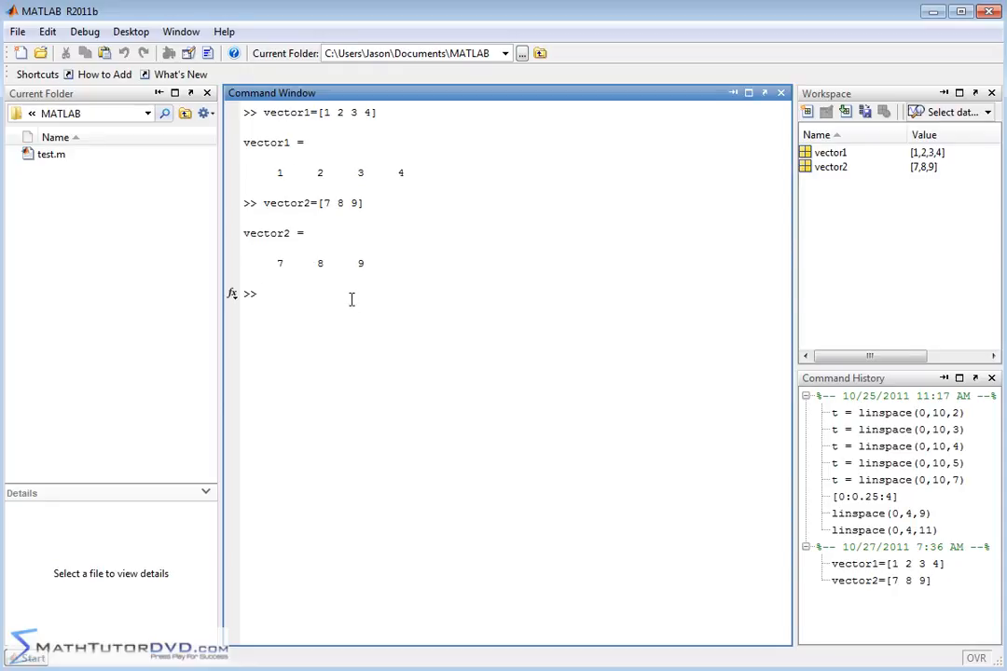
mouse_move(290, 175)
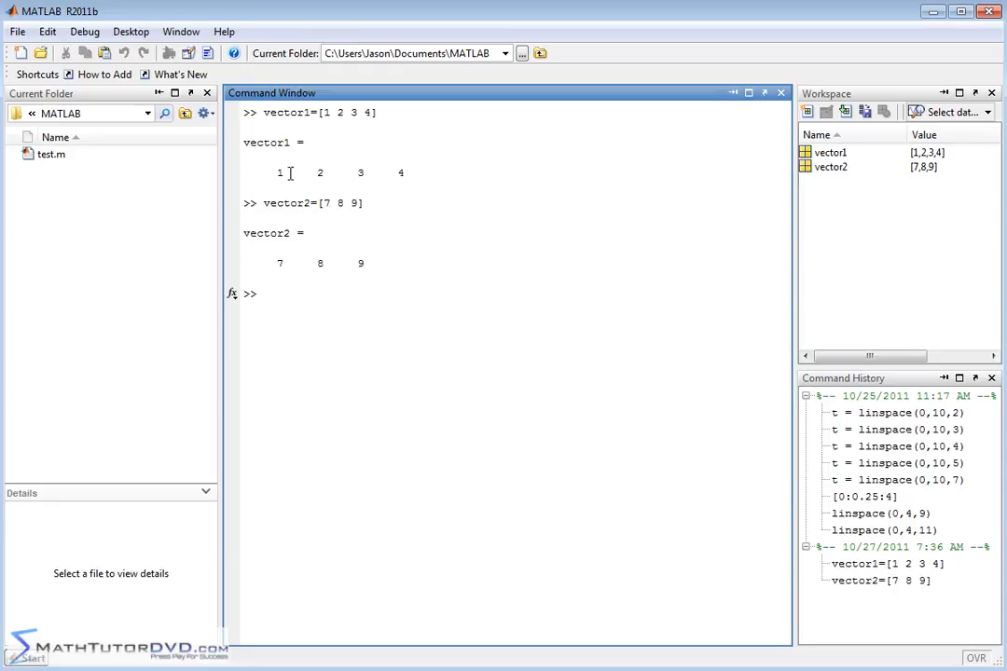
mouse_move(289, 259)
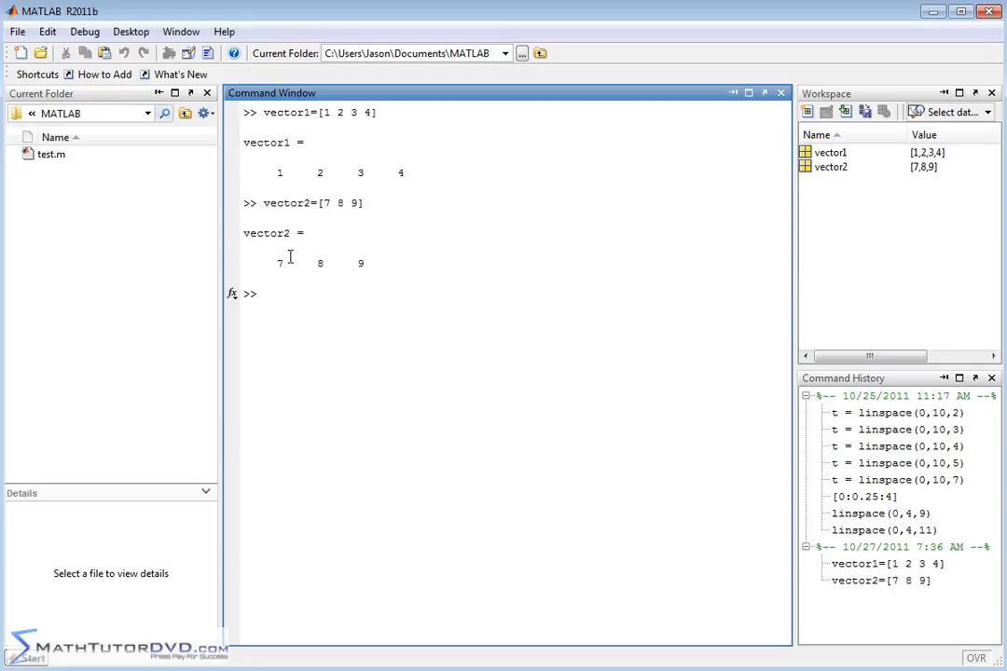
mouse_move(360, 177)
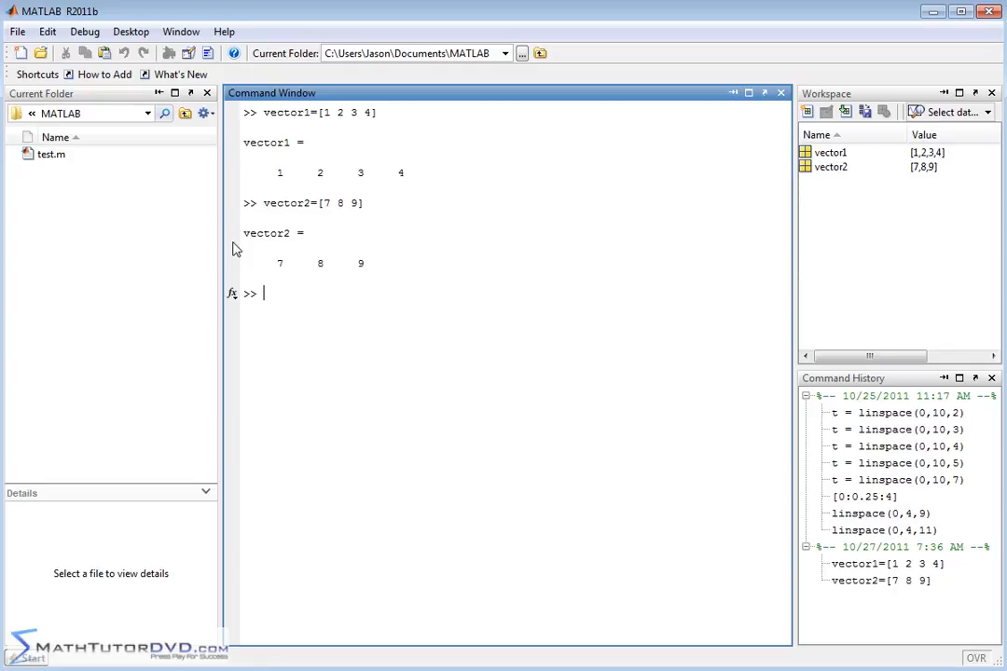
mouse_move(441, 270)
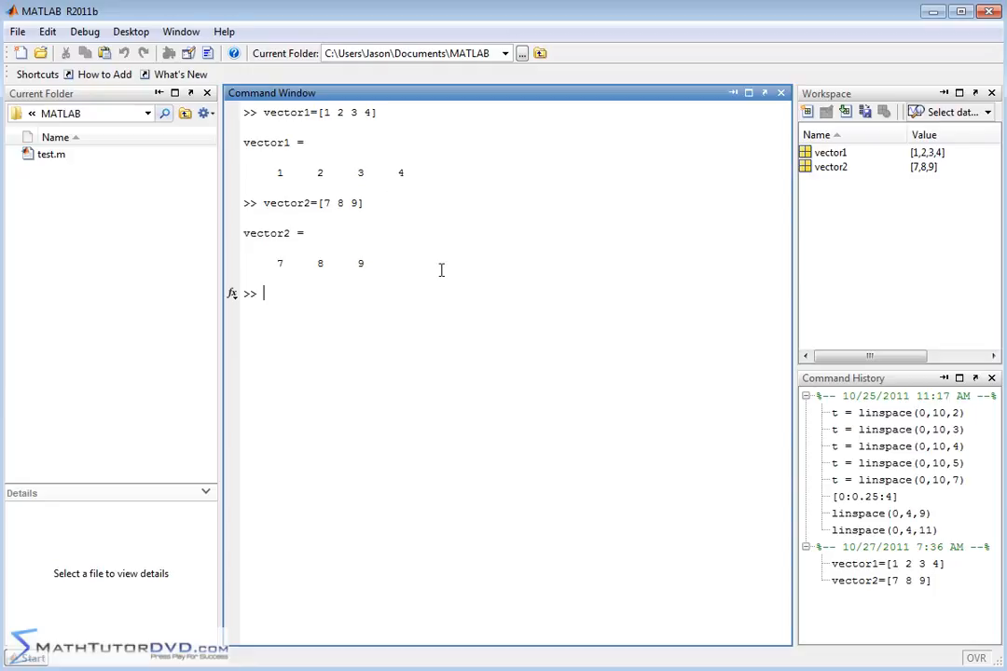
mouse_move(445, 261)
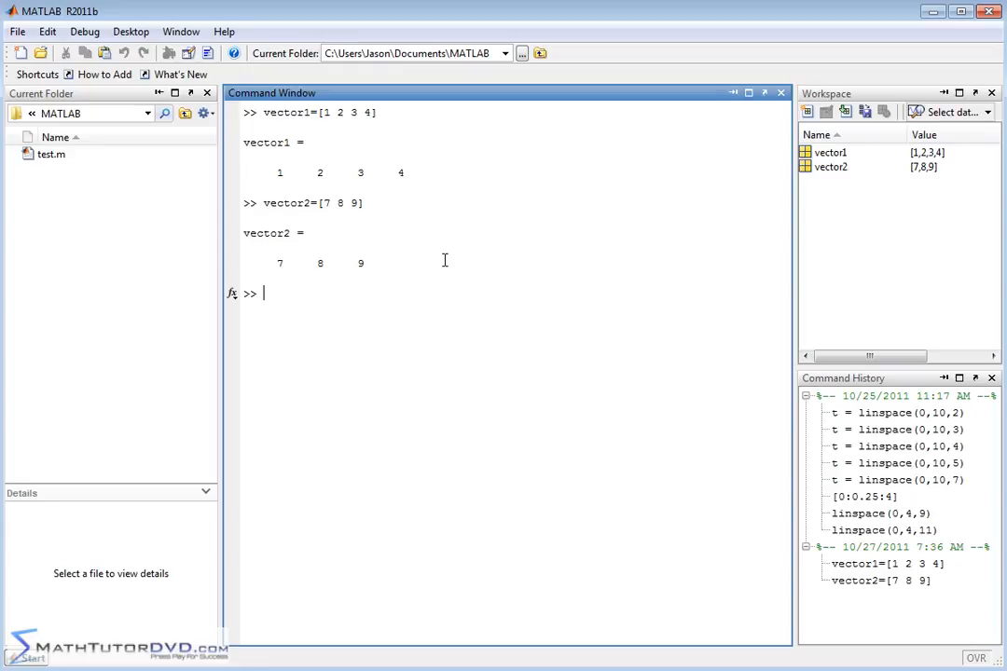
Run bigvector=[vector1 vector2] to concatenate both vectors into 1 2 3 4 7 8 9.
type("bigvec")
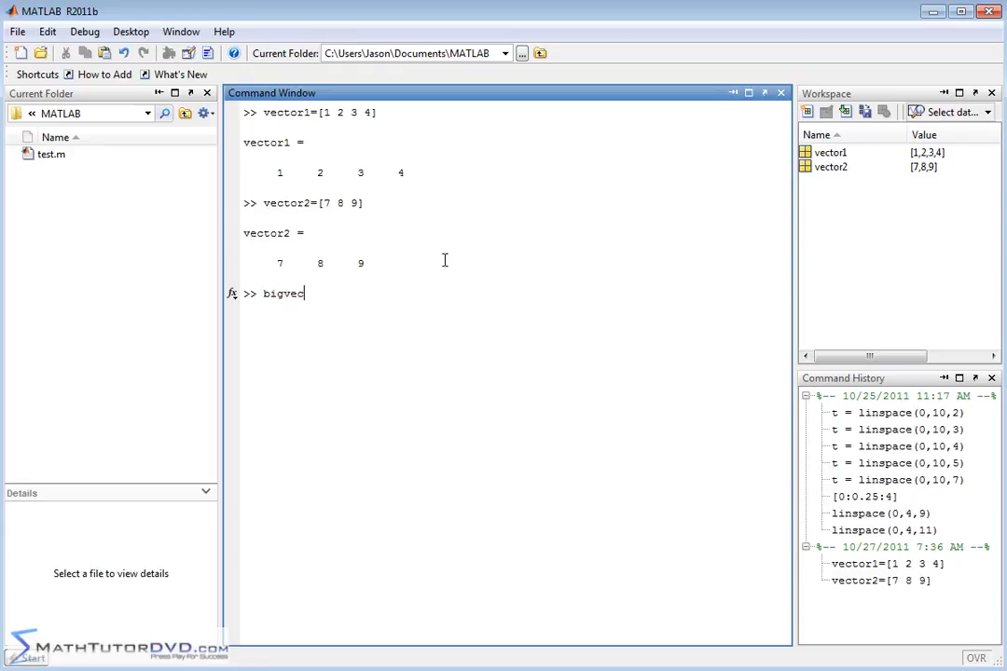
type("tor")
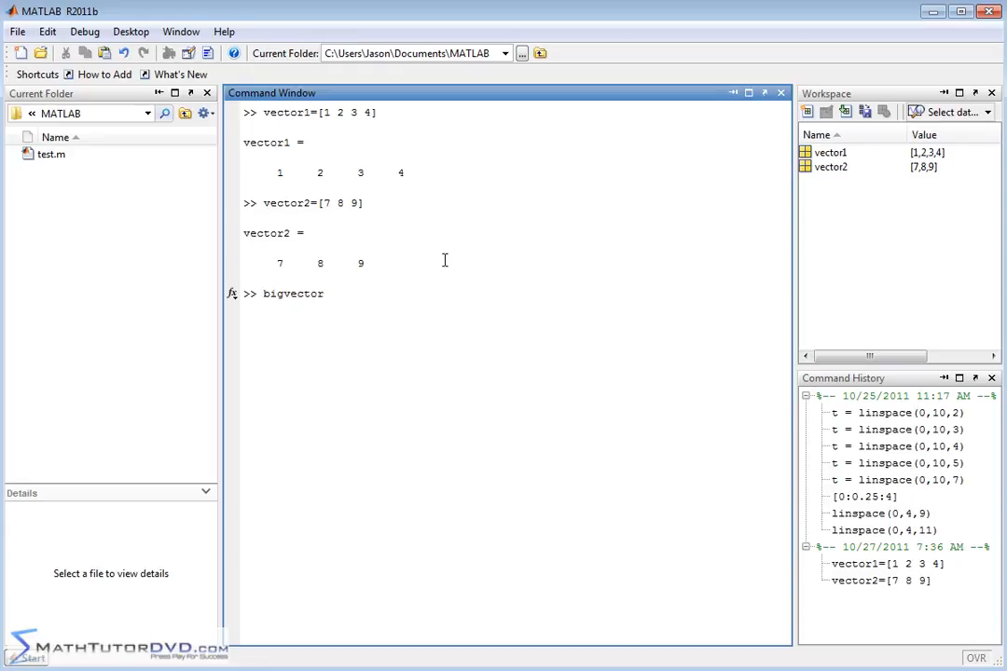
type("=")
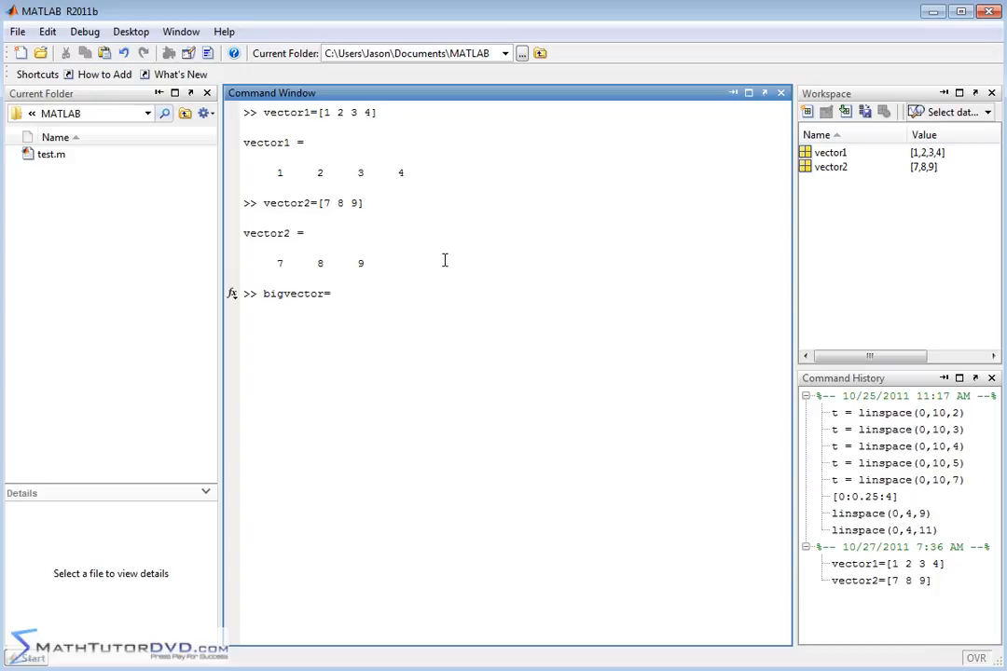
type("[")
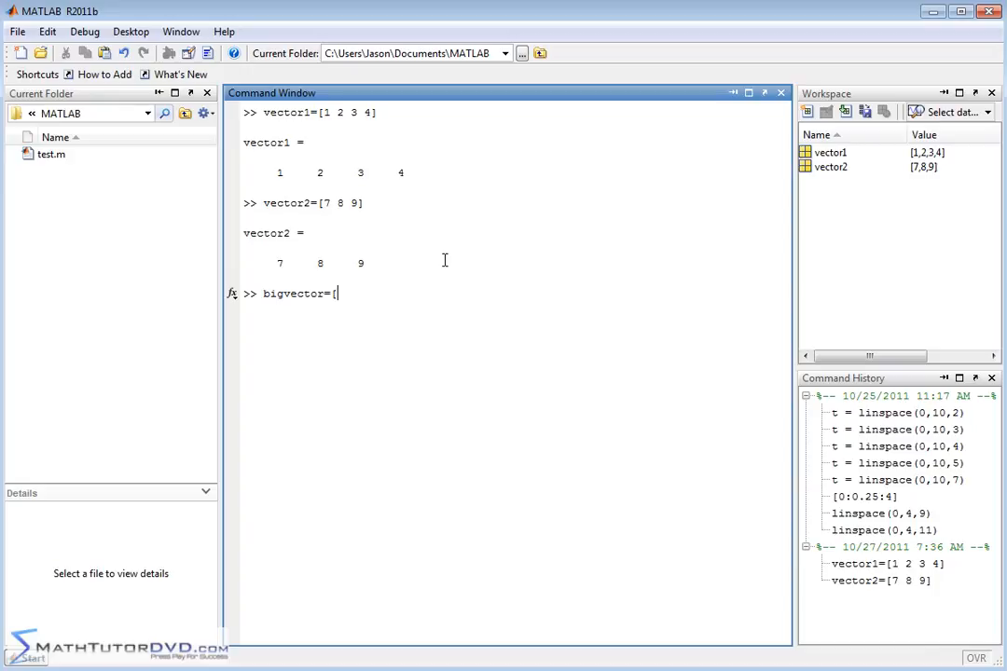
type("vector1")
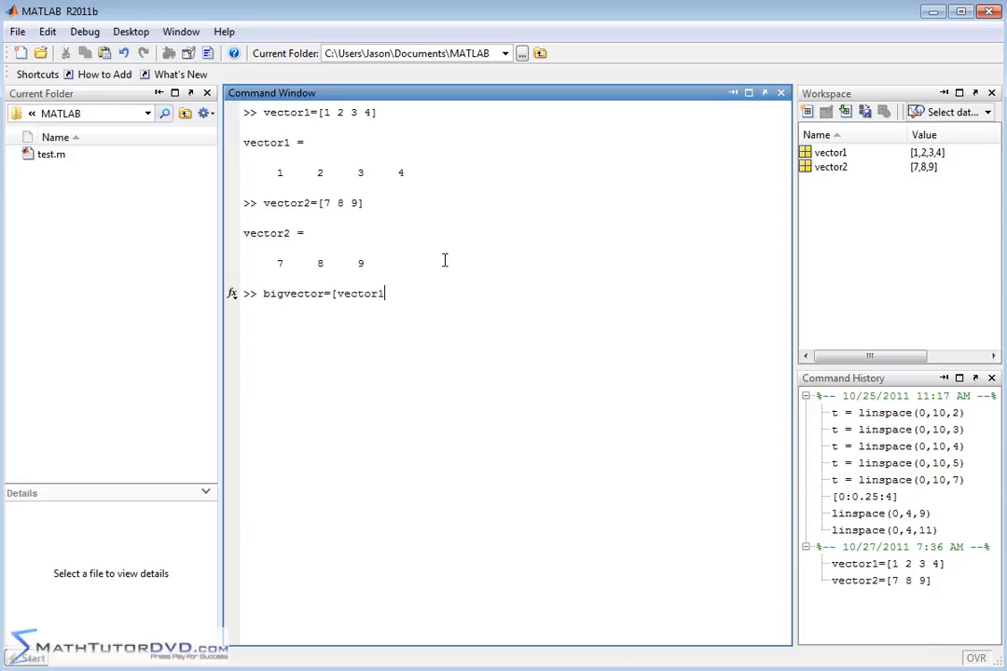
type("vector2")
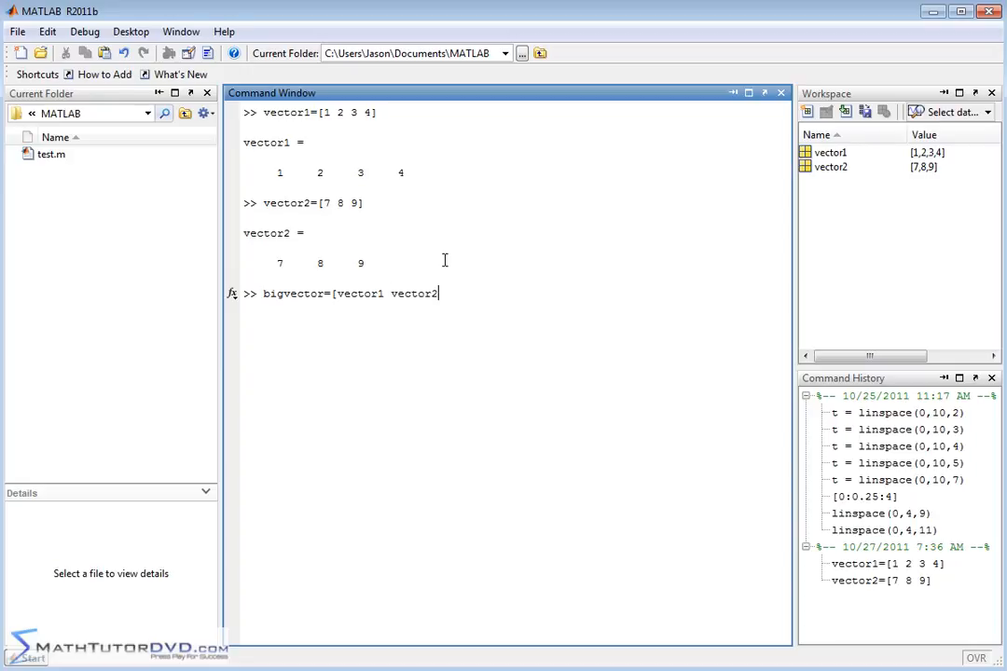
type("]")
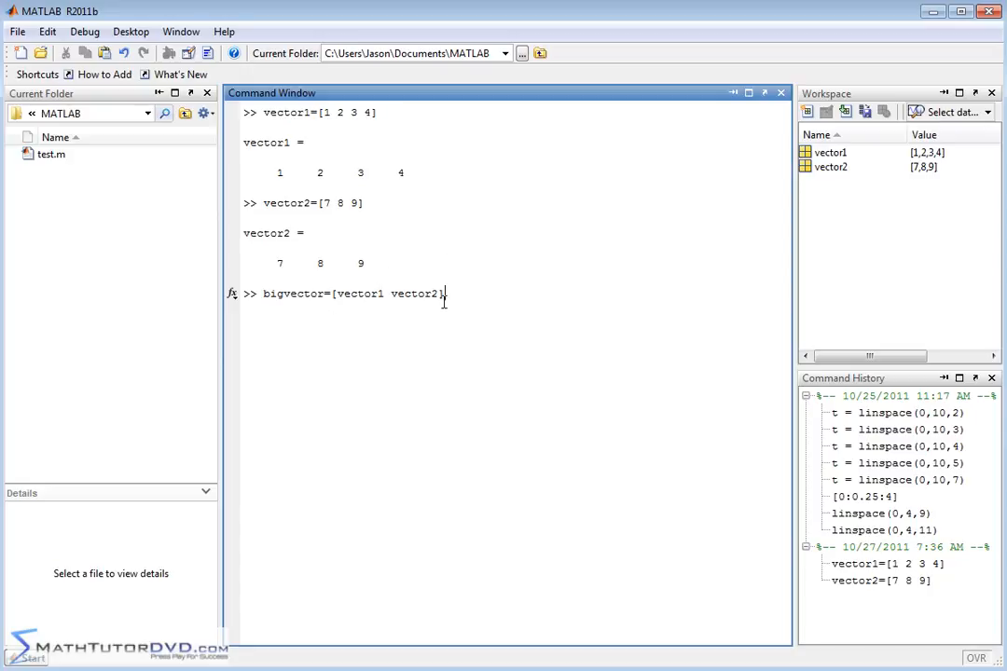
key("Backspace")
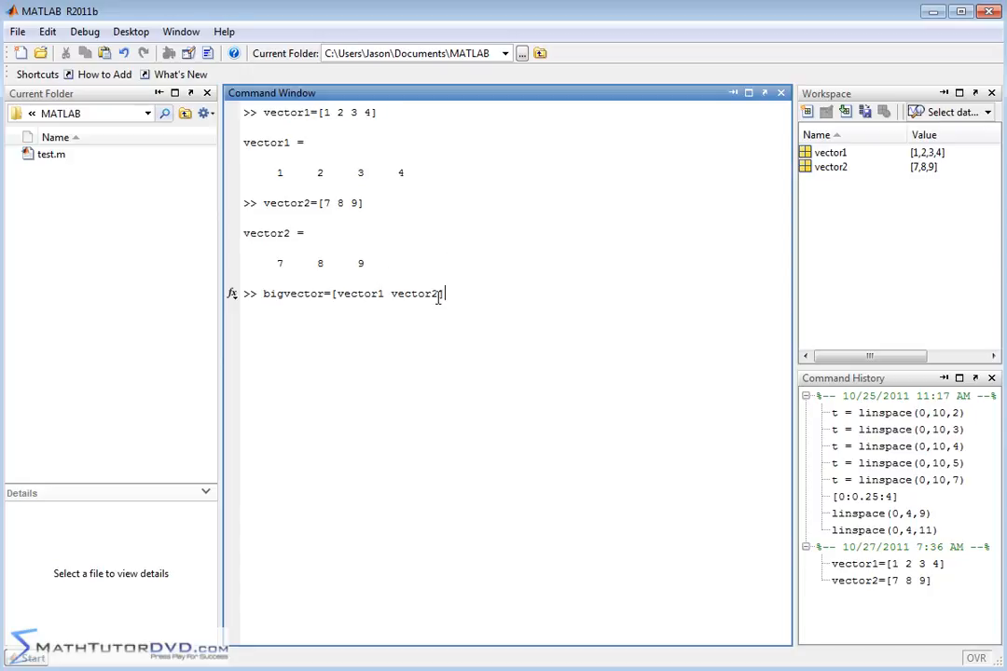
type("]")
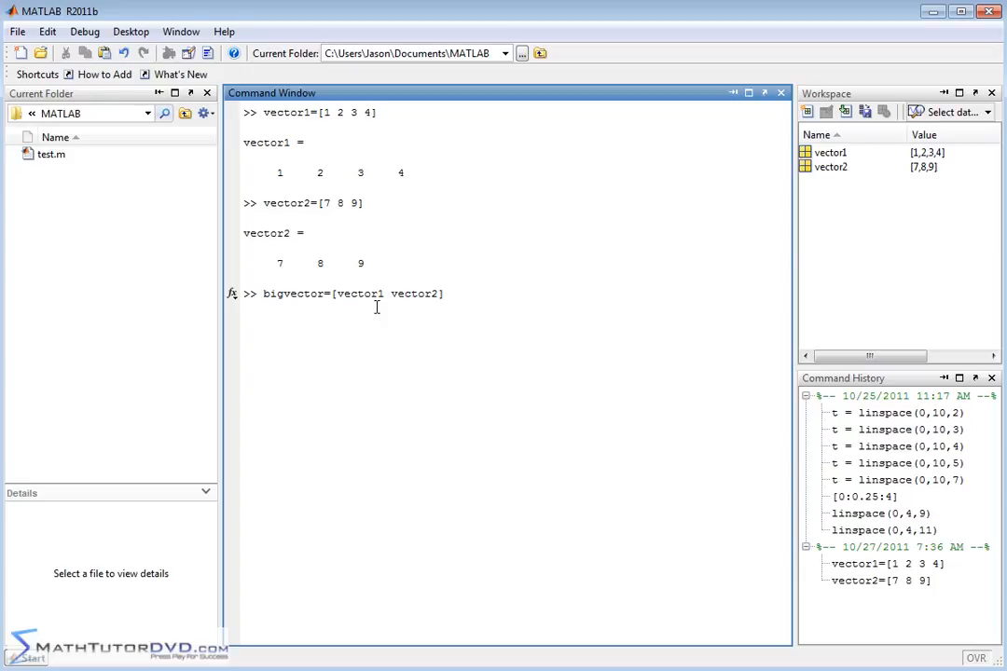
mouse_move(264, 159)
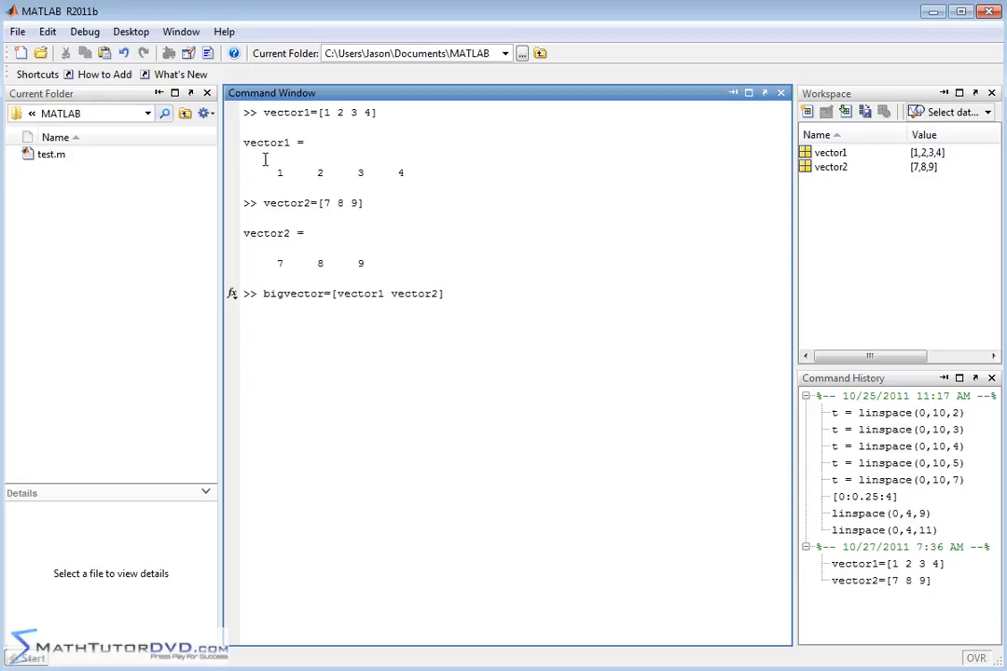
mouse_move(362, 294)
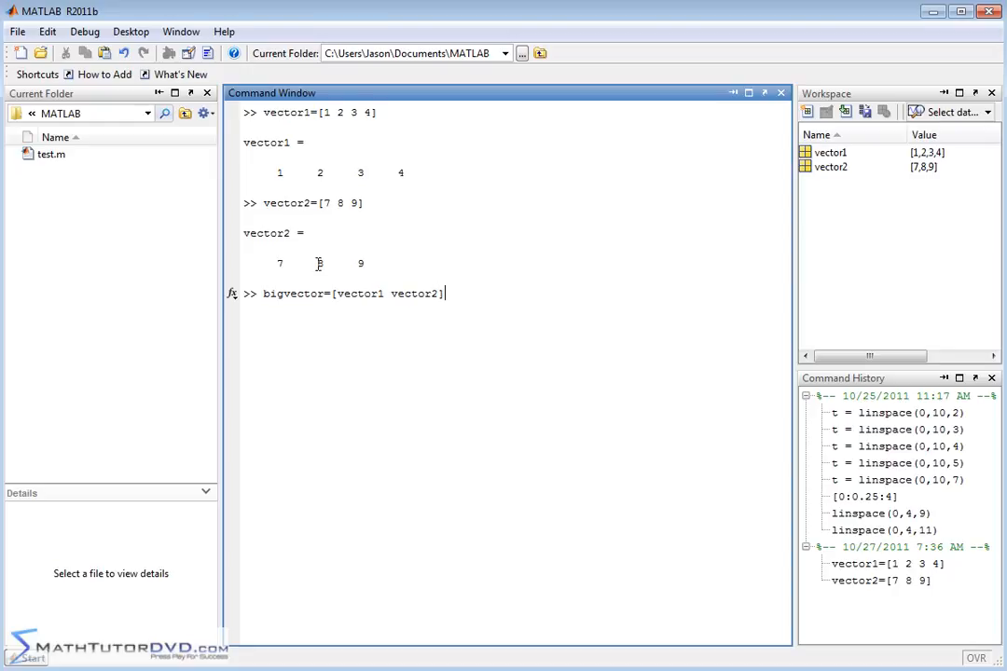
mouse_move(535, 311)
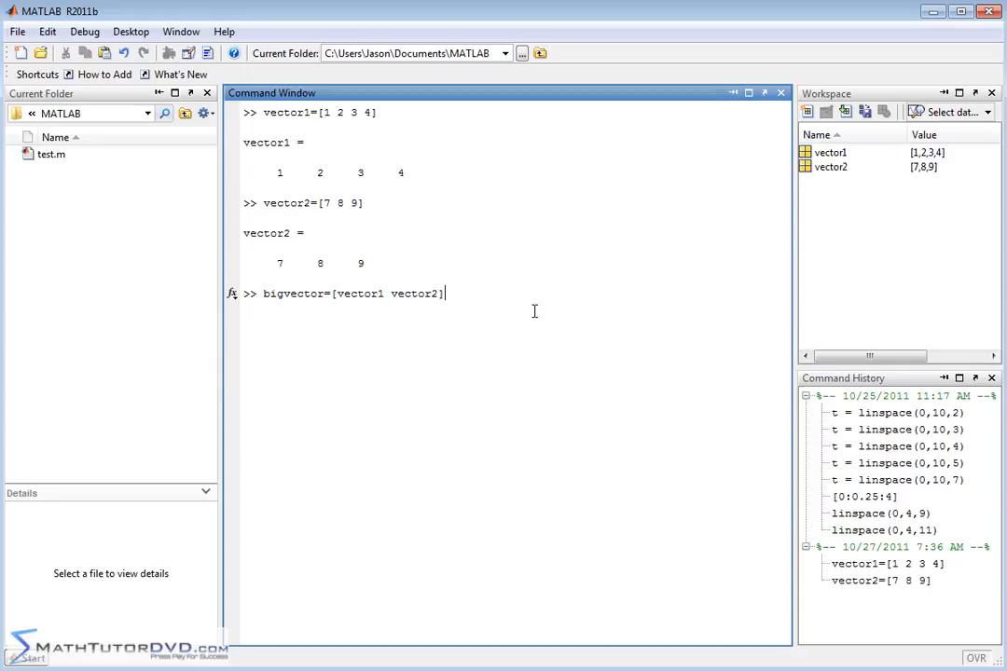
key("Return")
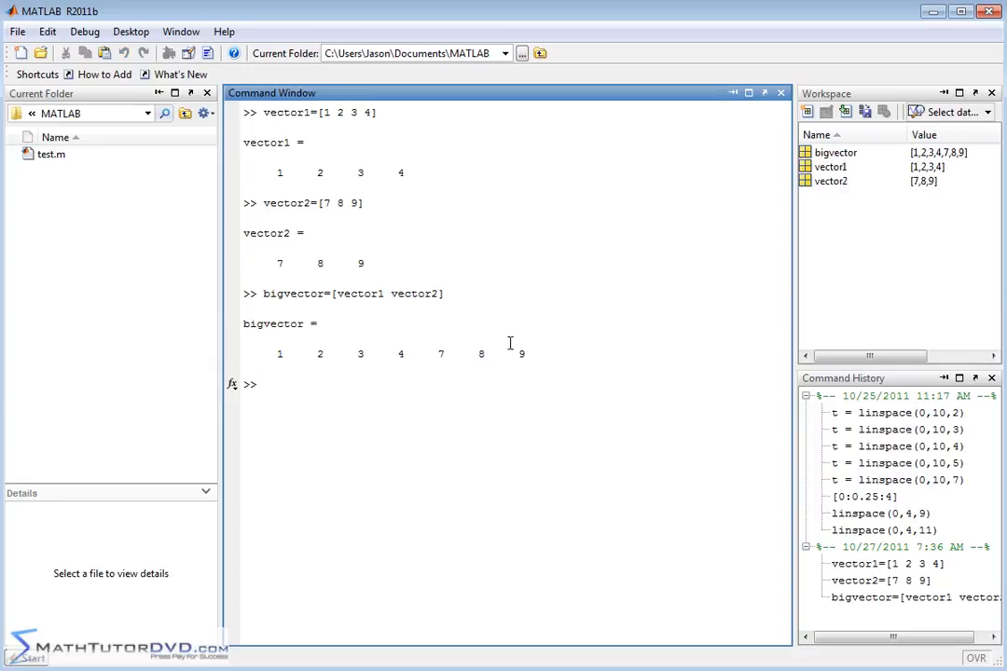
mouse_move(541, 354)
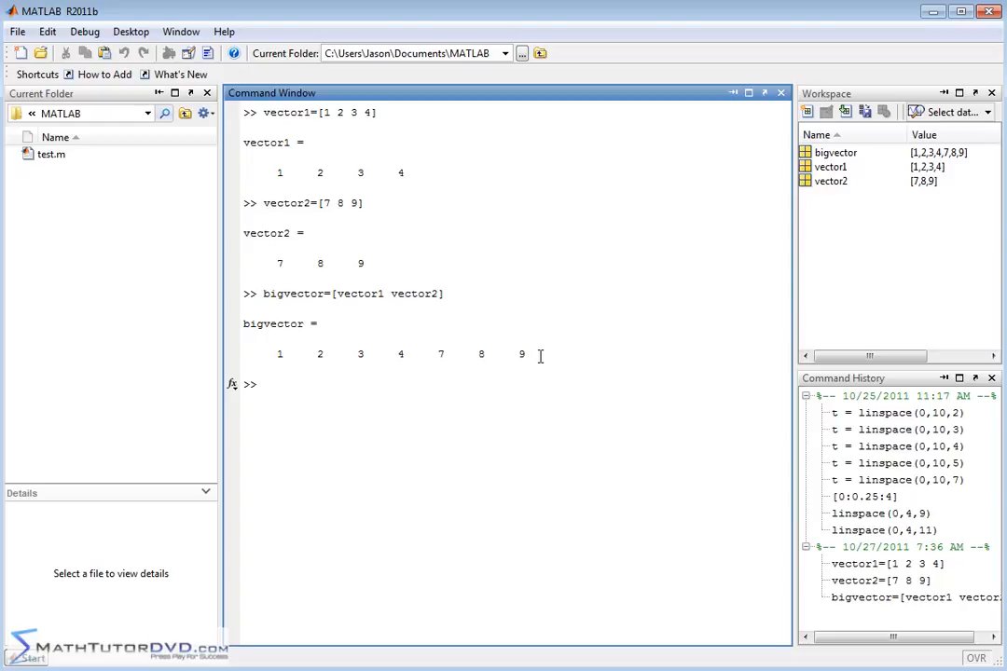
left_click(264, 383)
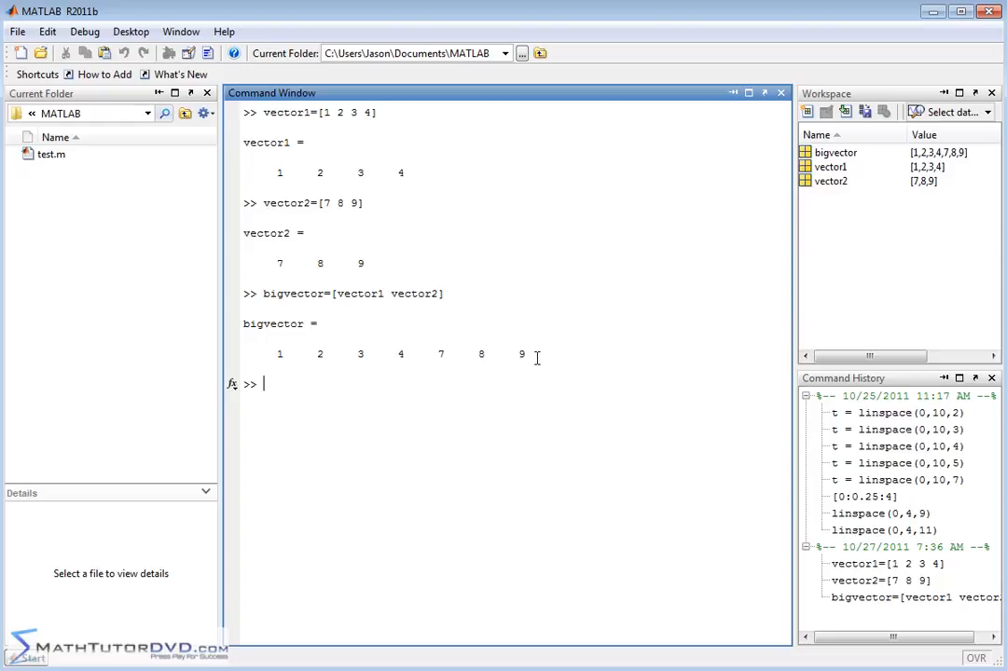
mouse_move(580, 340)
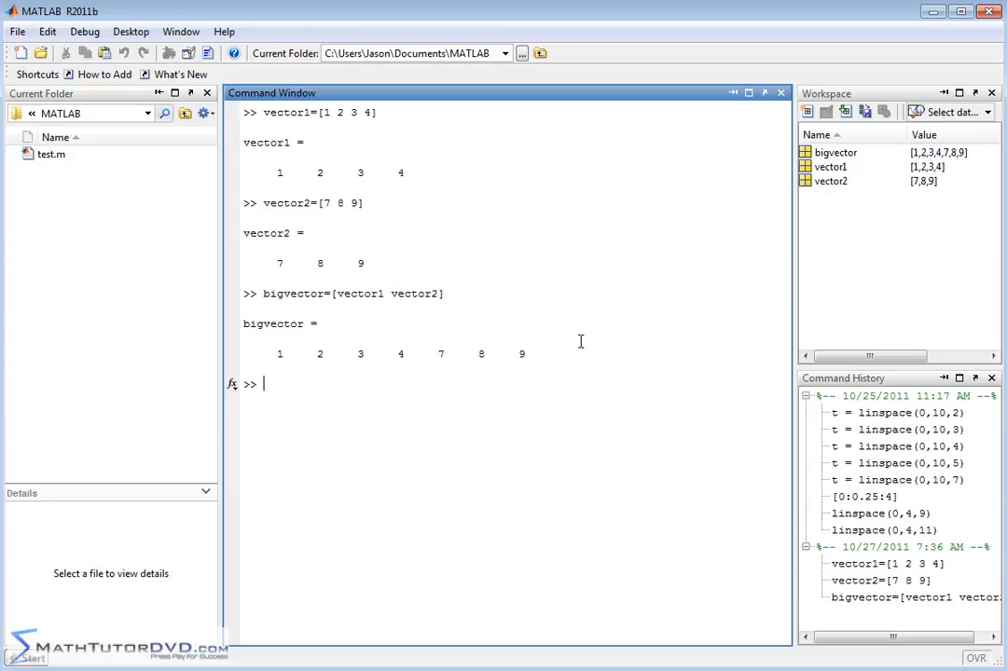
Enter anothervector=[vector1 -2 -6 -7], appending -2, -6 and -7 to vector1.
type("ano")
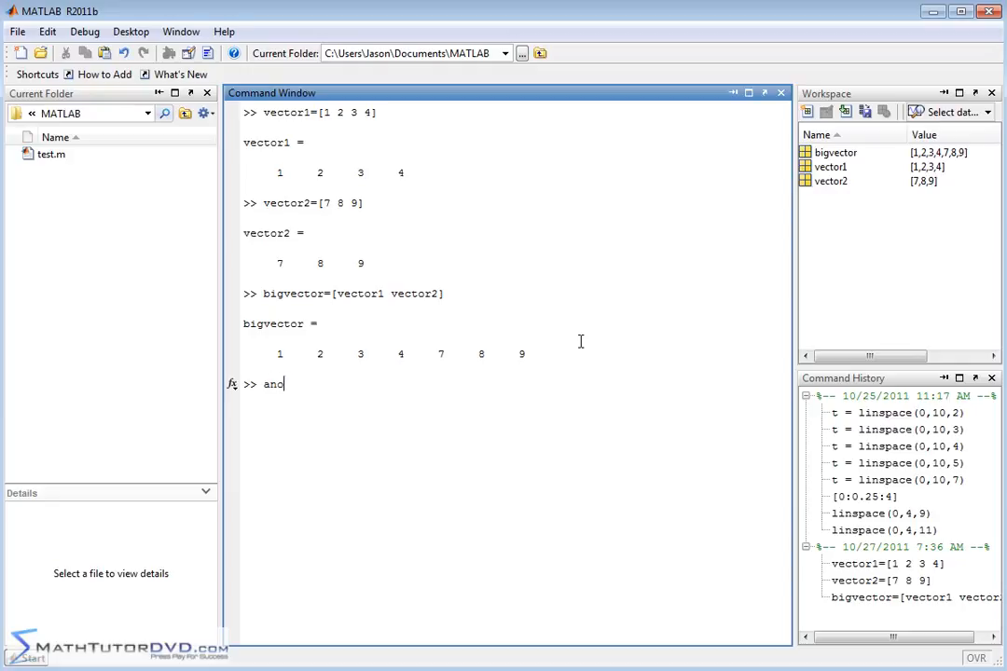
type("thervector")
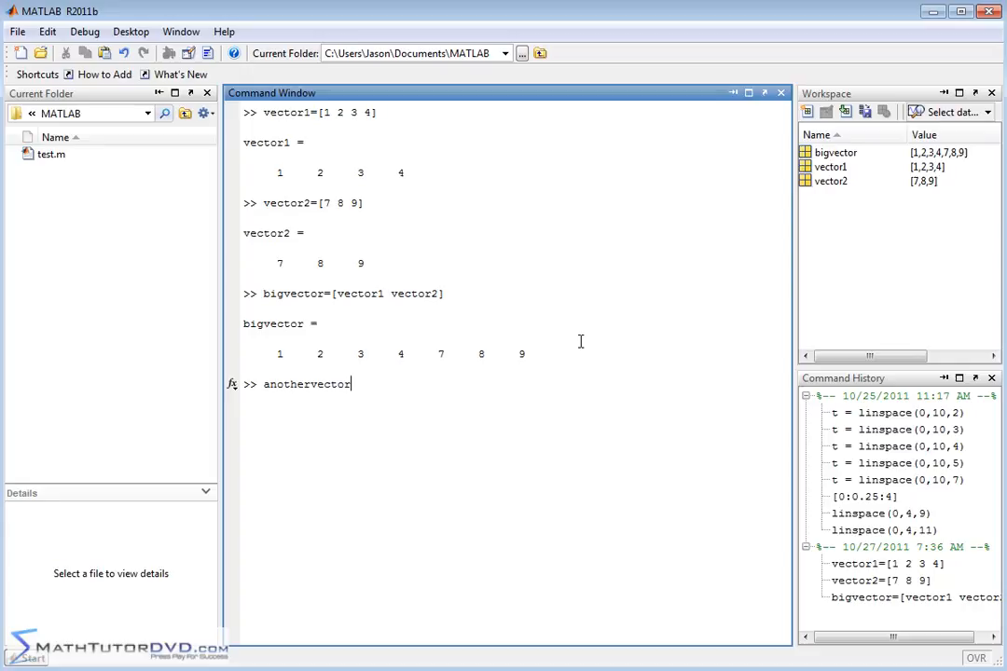
type("=")
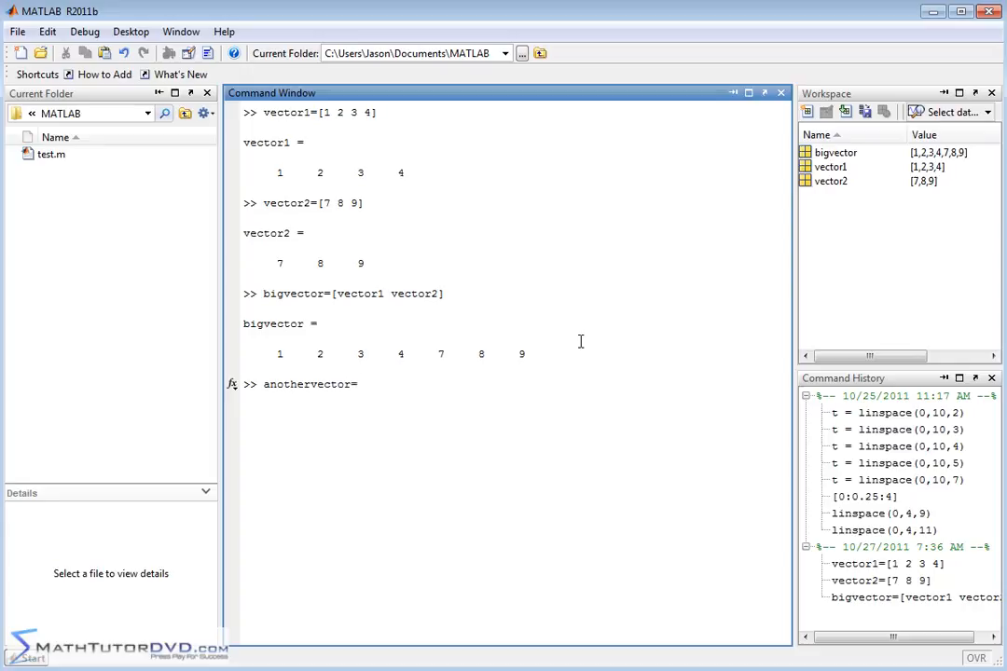
type("[")
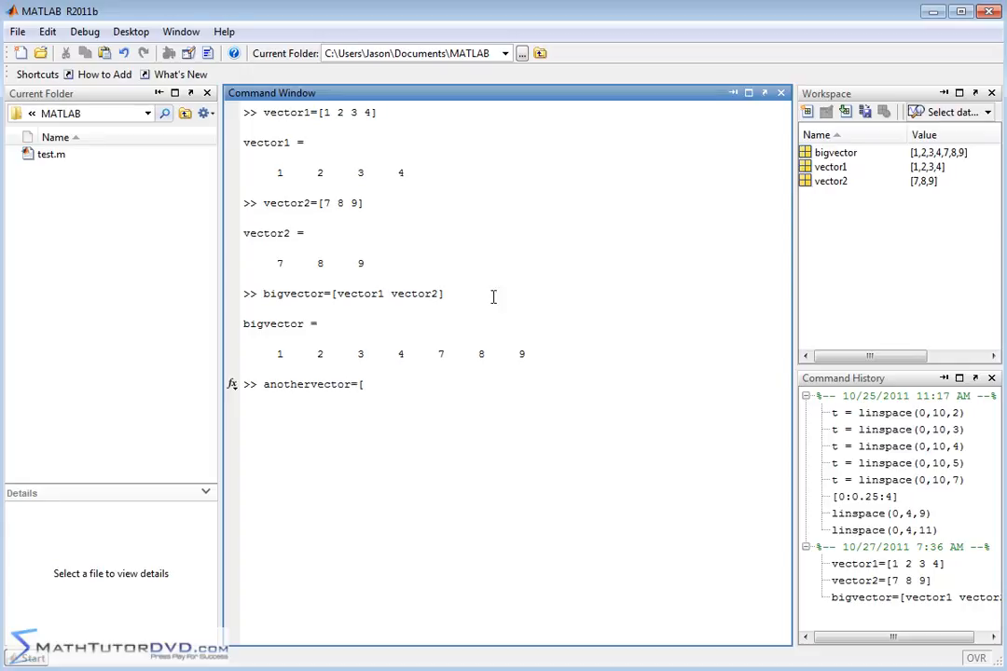
mouse_move(317, 205)
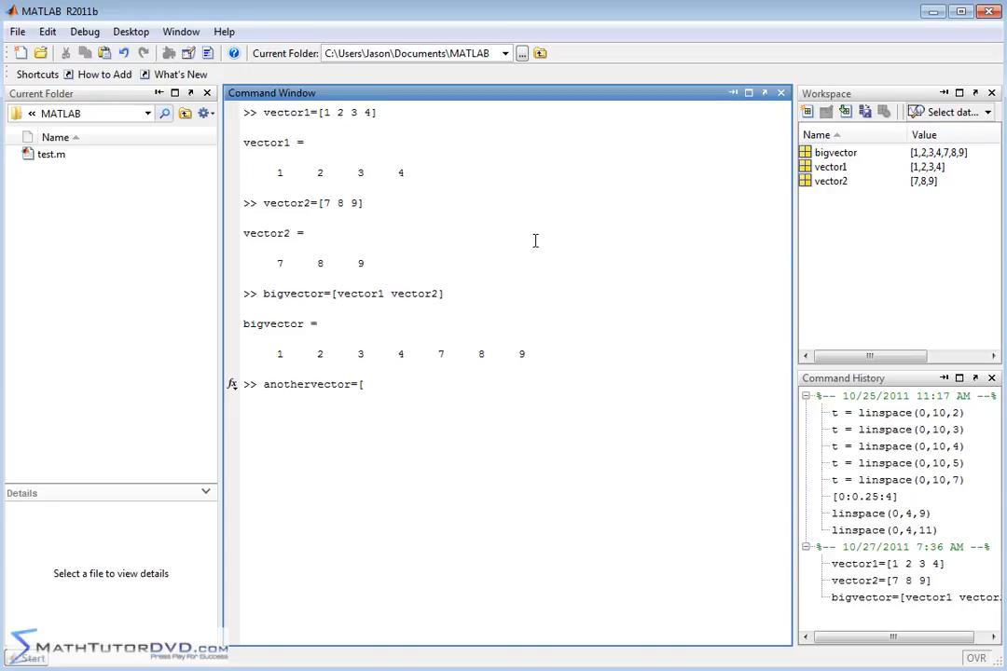
type("vector")
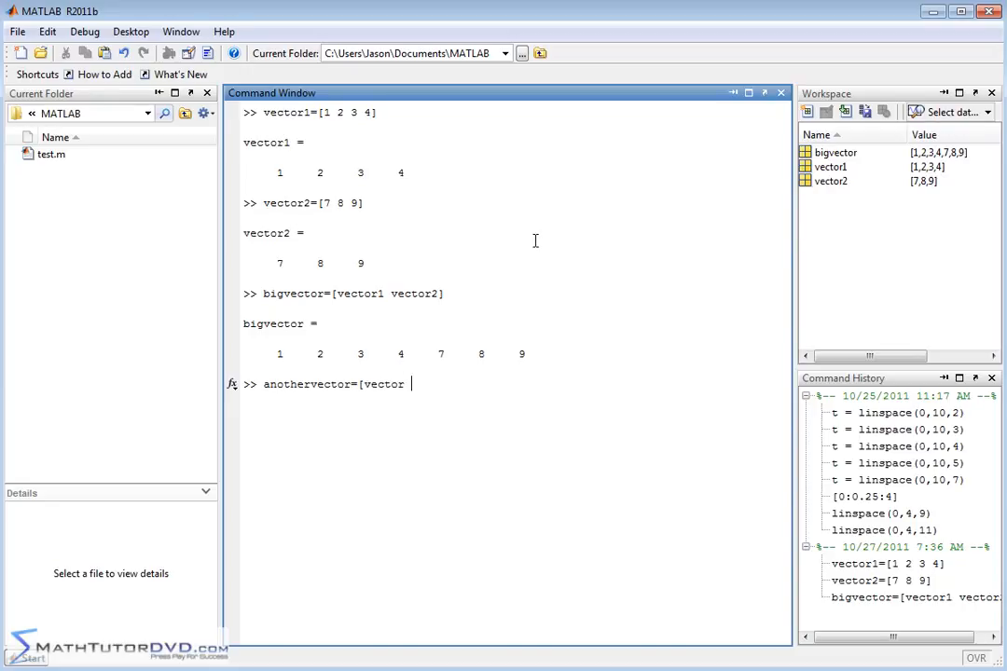
type("1")
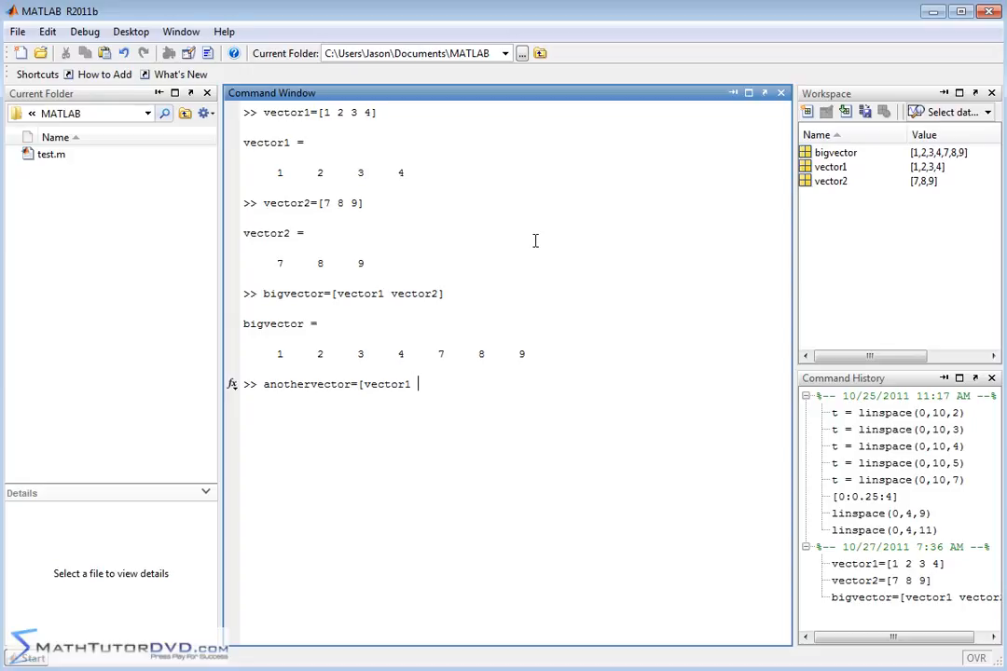
type("-2 -")
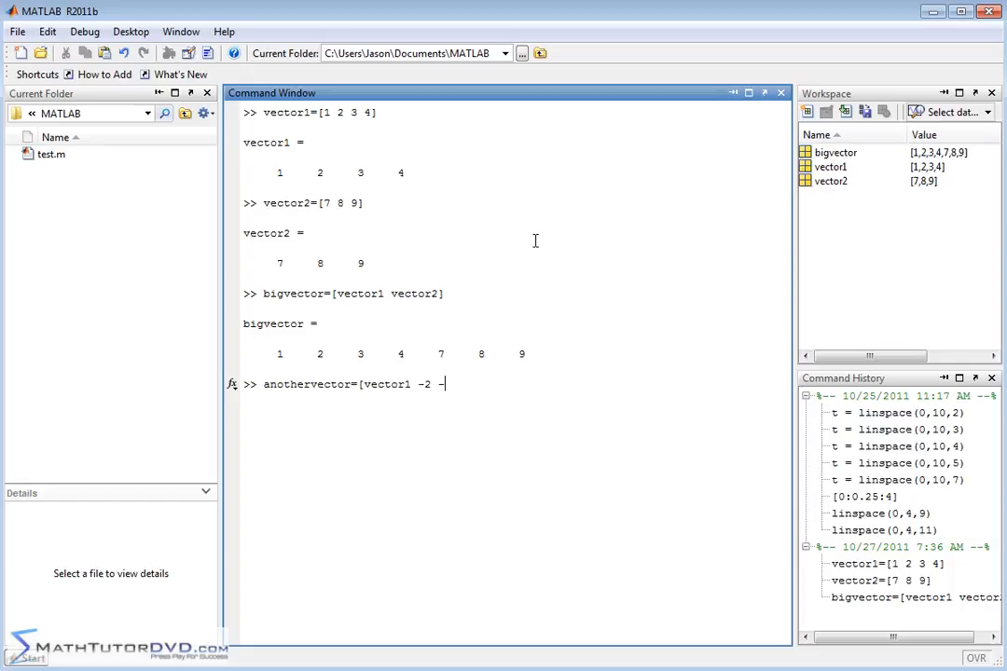
type("6 -7]")
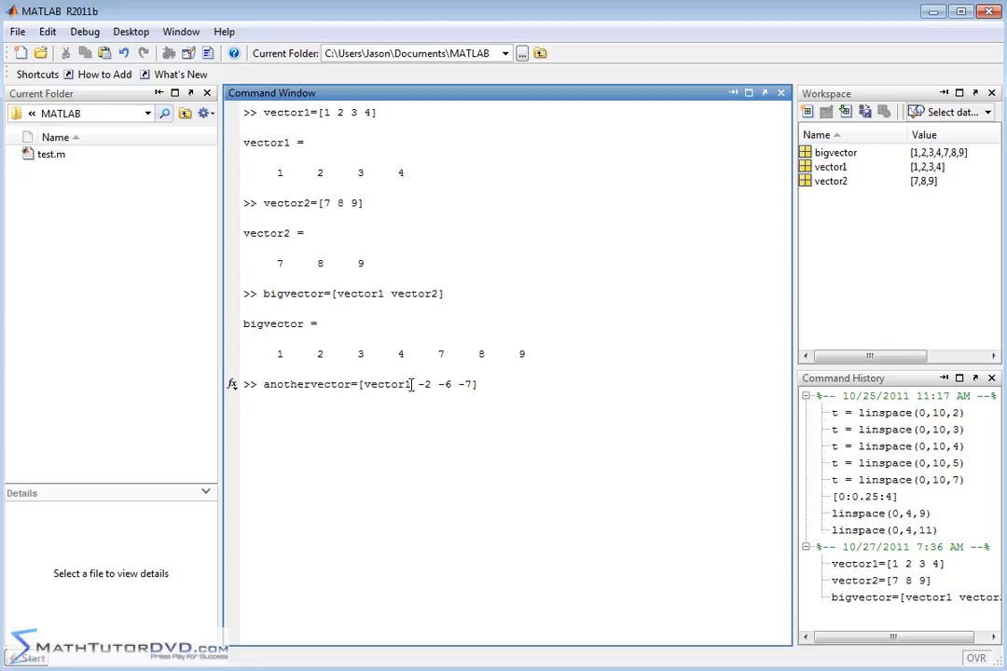
mouse_move(292, 168)
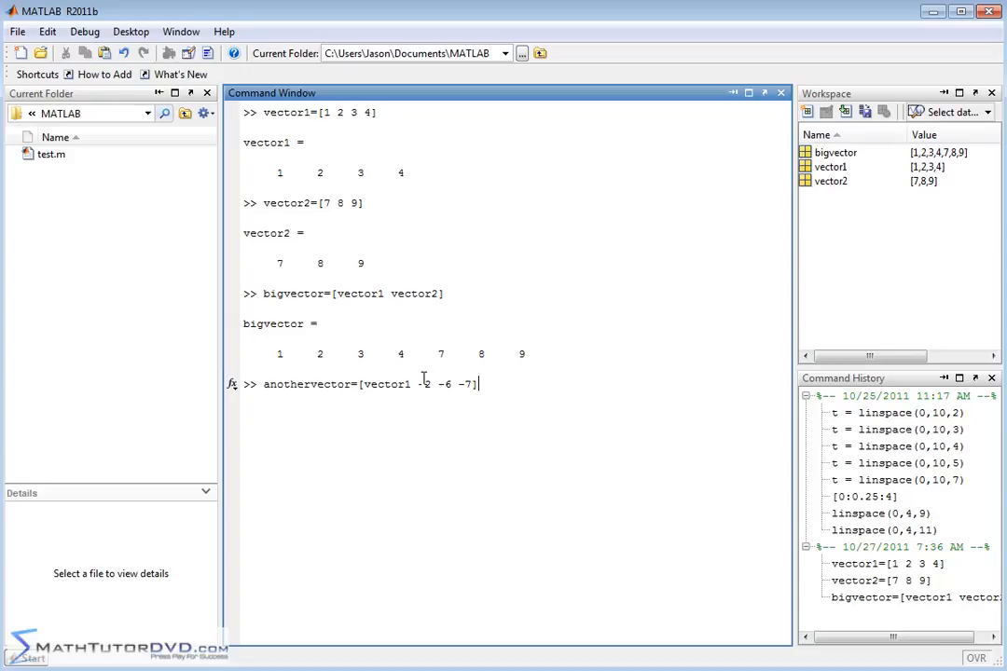
type("2")
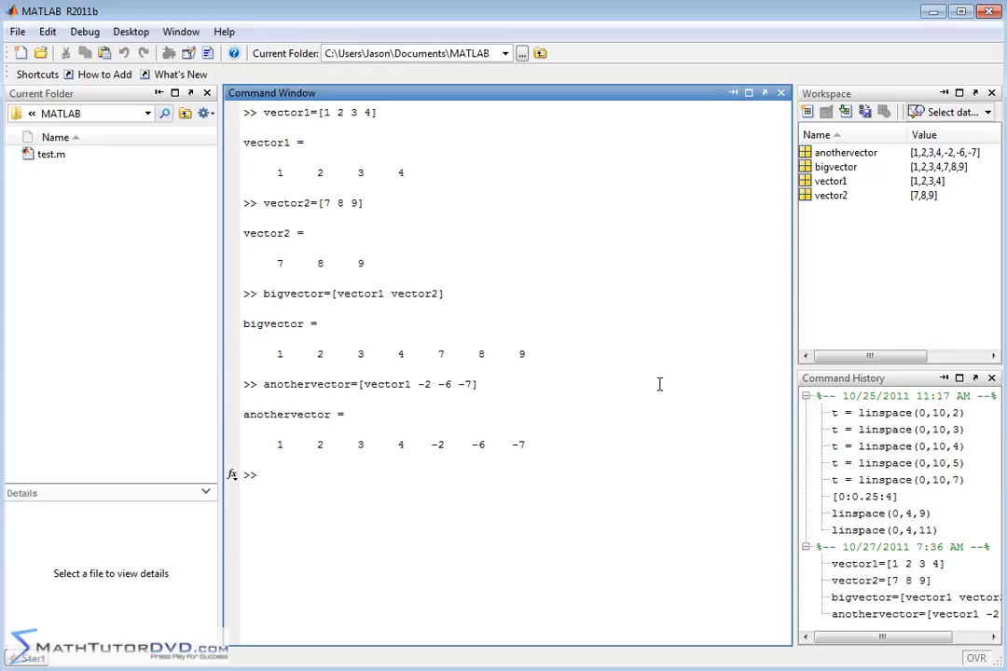
type("super")
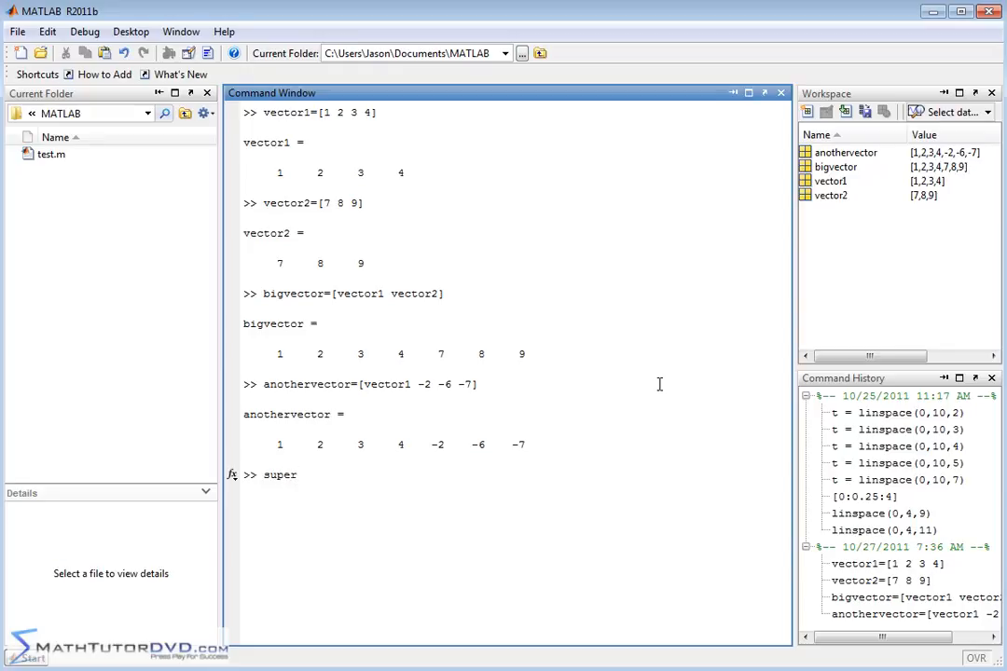
type("bigvector=[p")
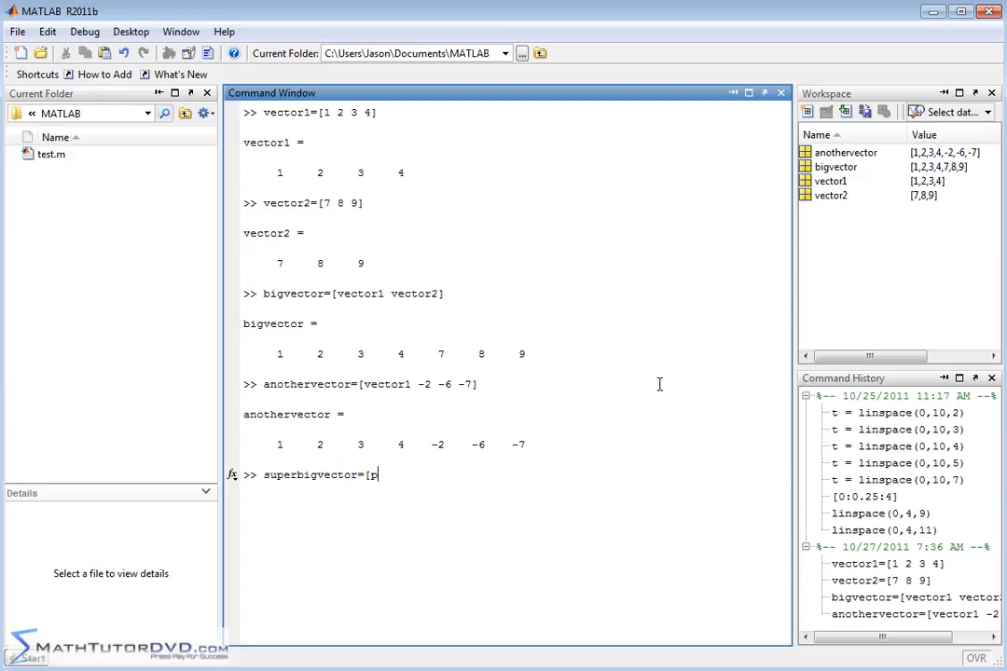
type("vec")
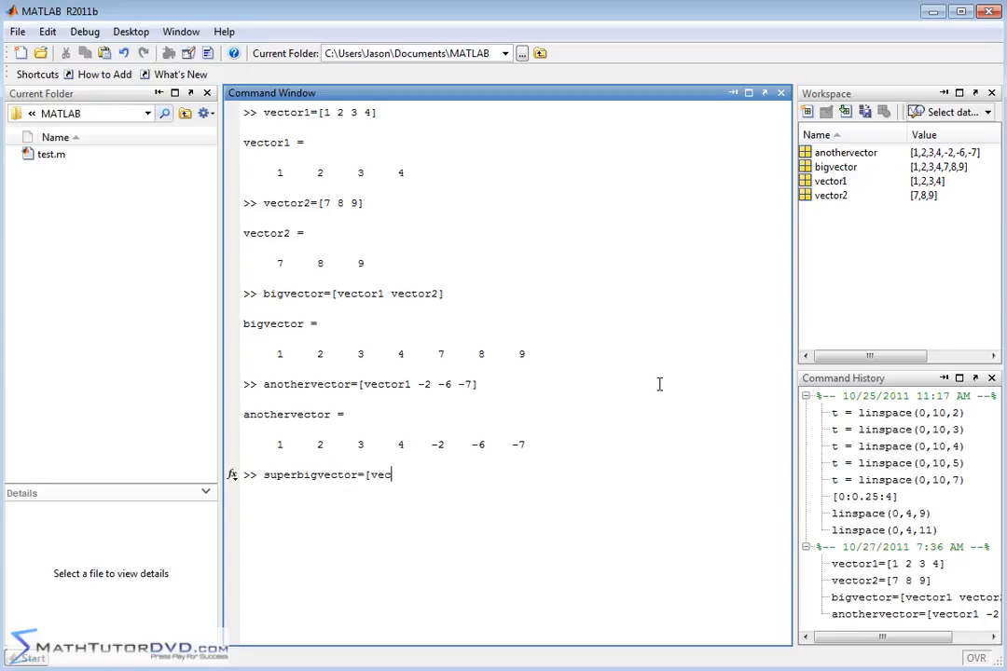
type("tor1 vect")
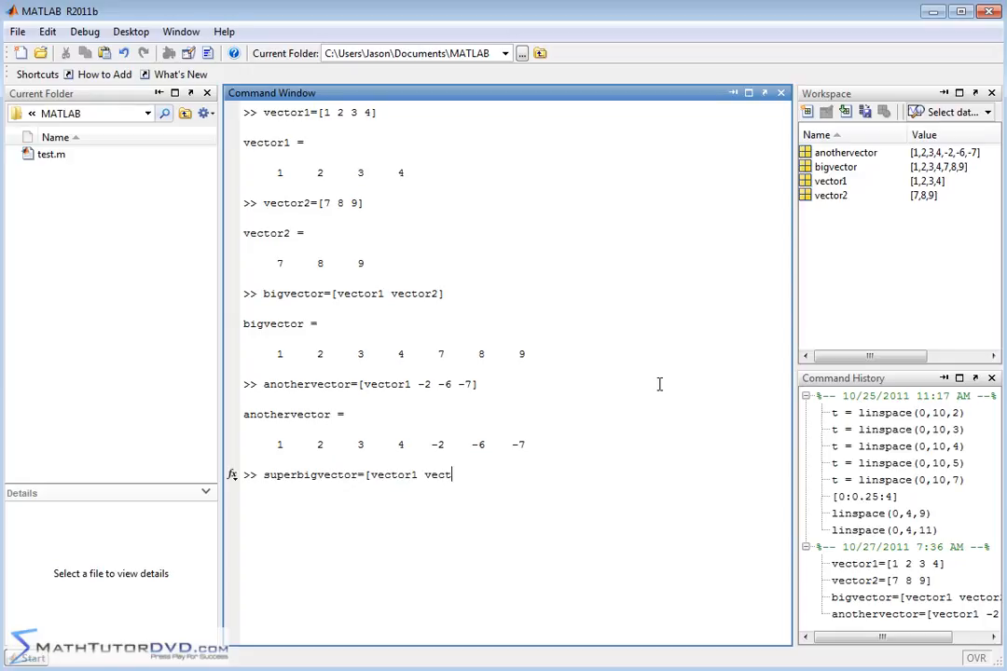
type("or2")
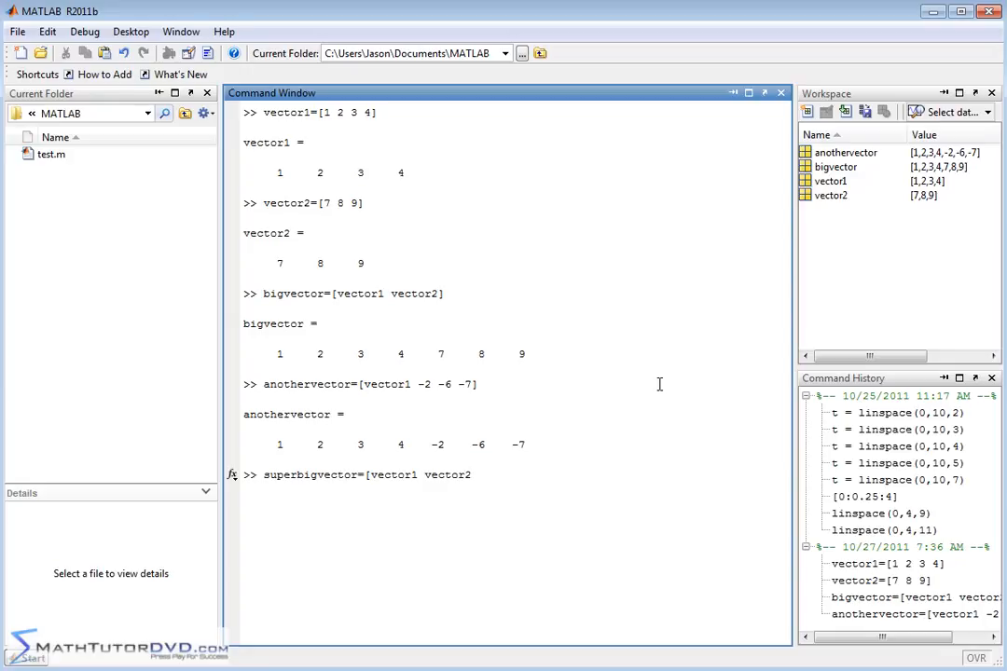
type("100")
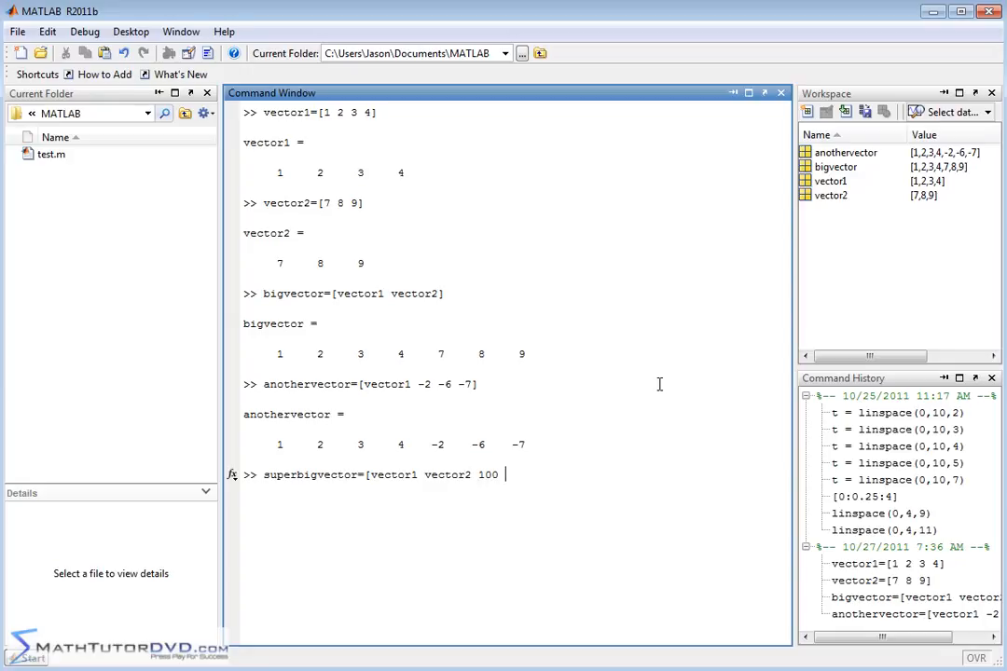
type("102 103]")
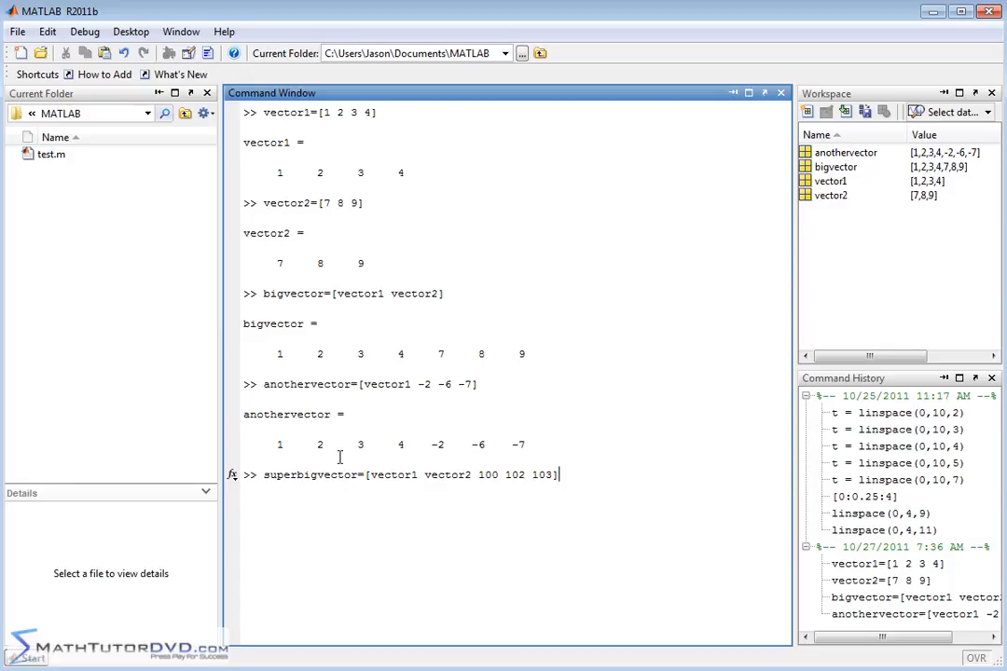
mouse_move(391, 471)
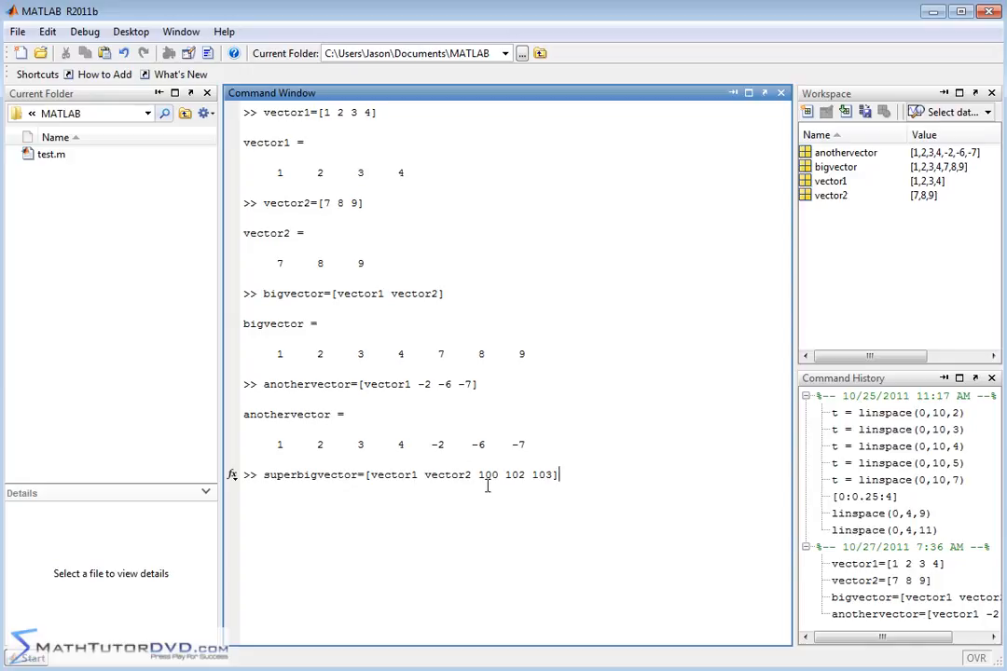
mouse_move(600, 475)
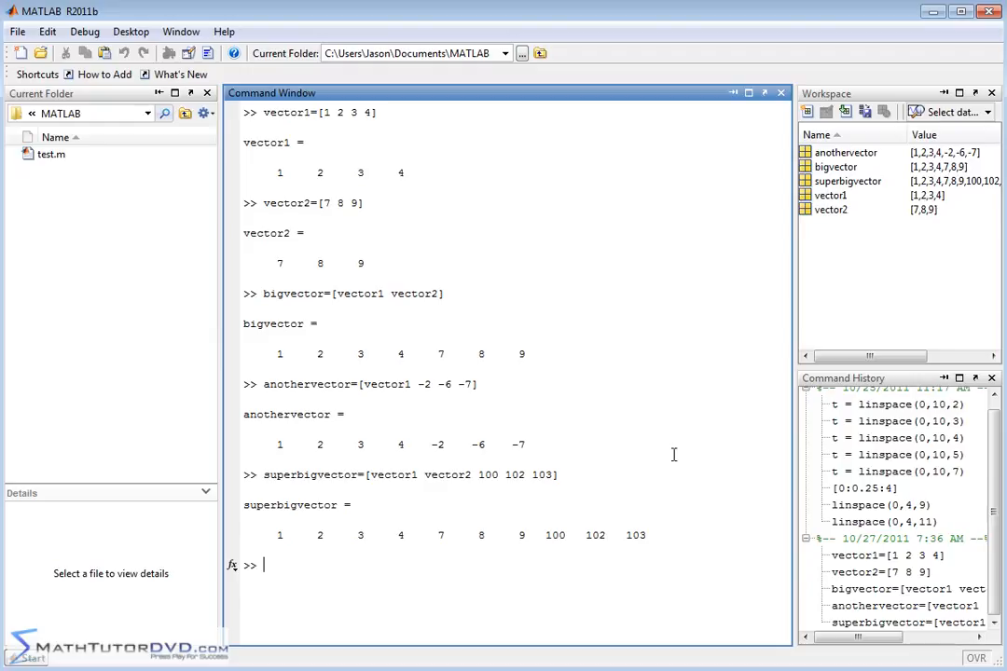
mouse_move(378, 157)
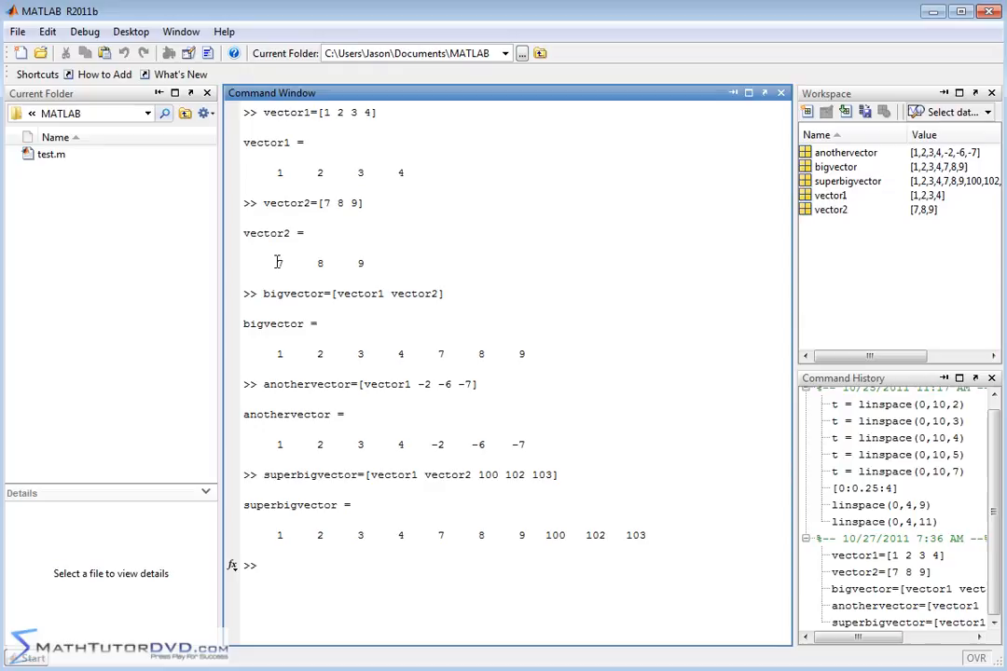
mouse_move(573, 330)
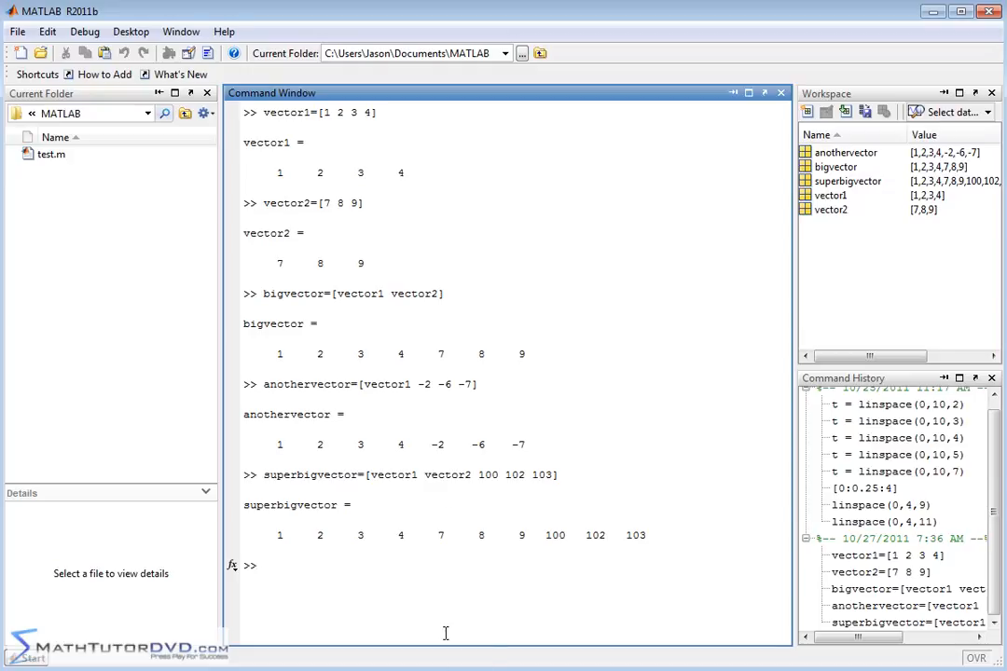
mouse_move(373, 549)
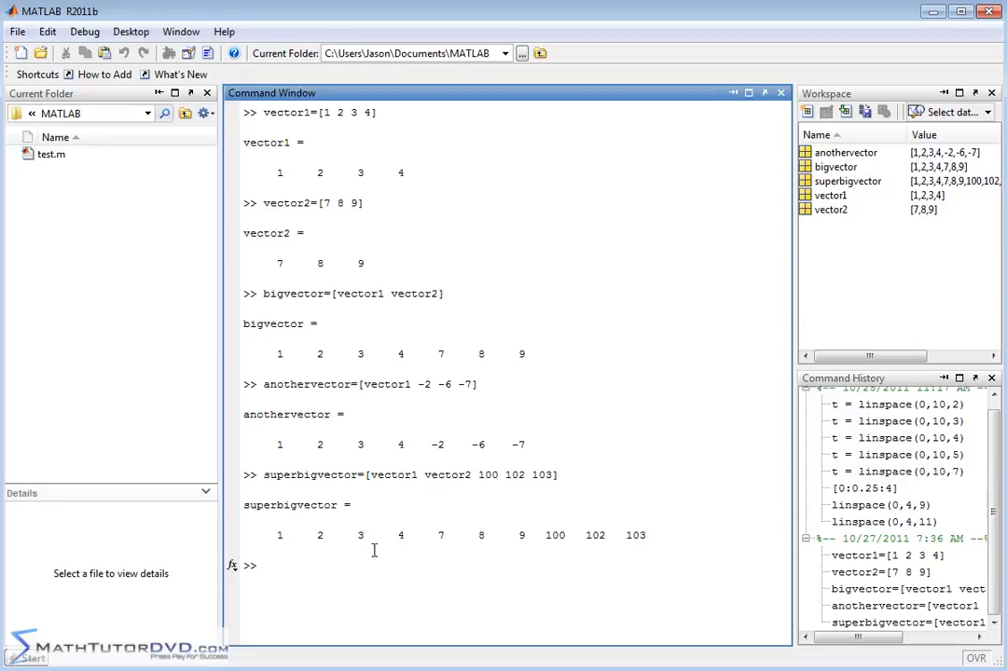
mouse_move(460, 569)
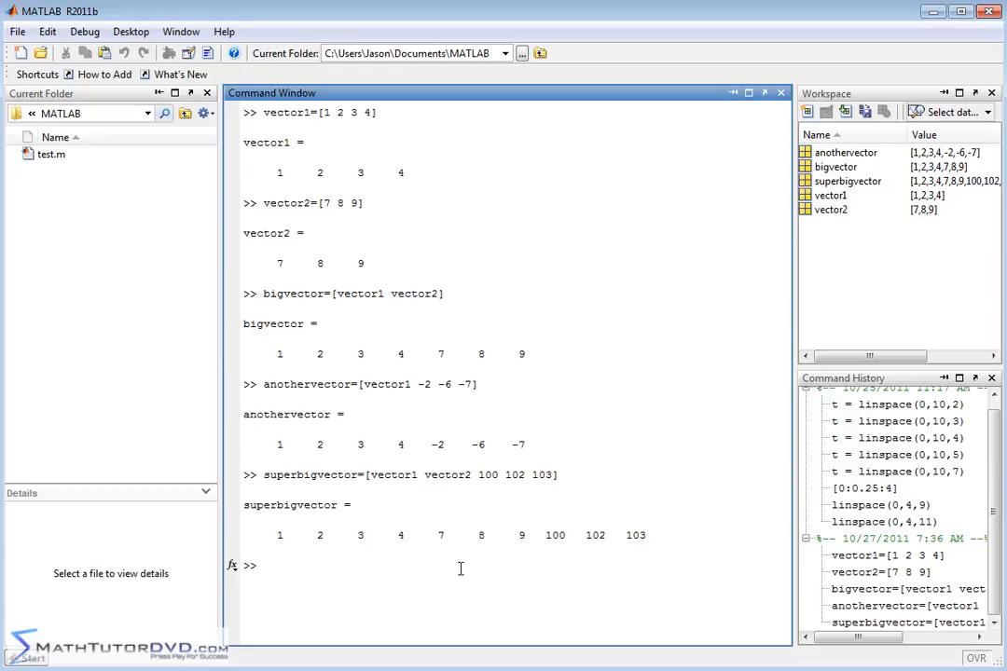
Type extraction=superbigvector(4:8) to pull out elements 4 through 8.
type("e")
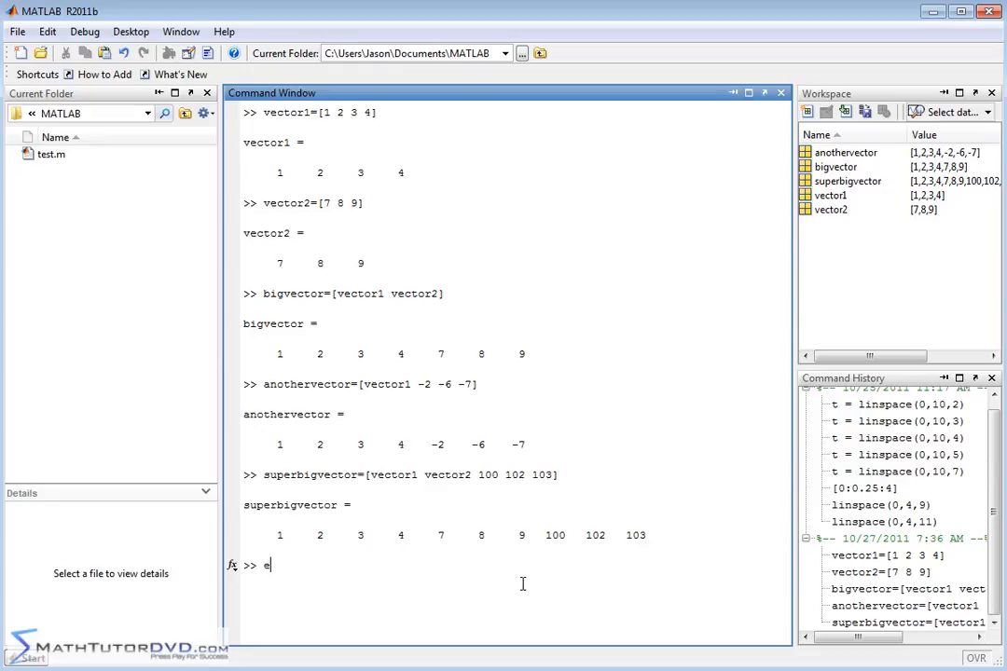
type("xtraction=")
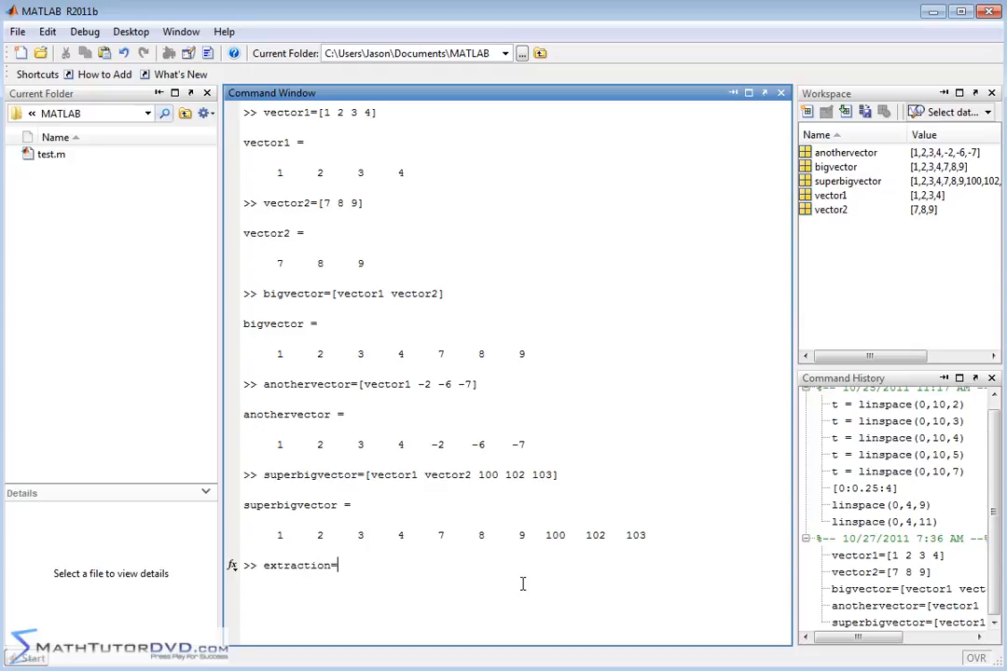
type("su")
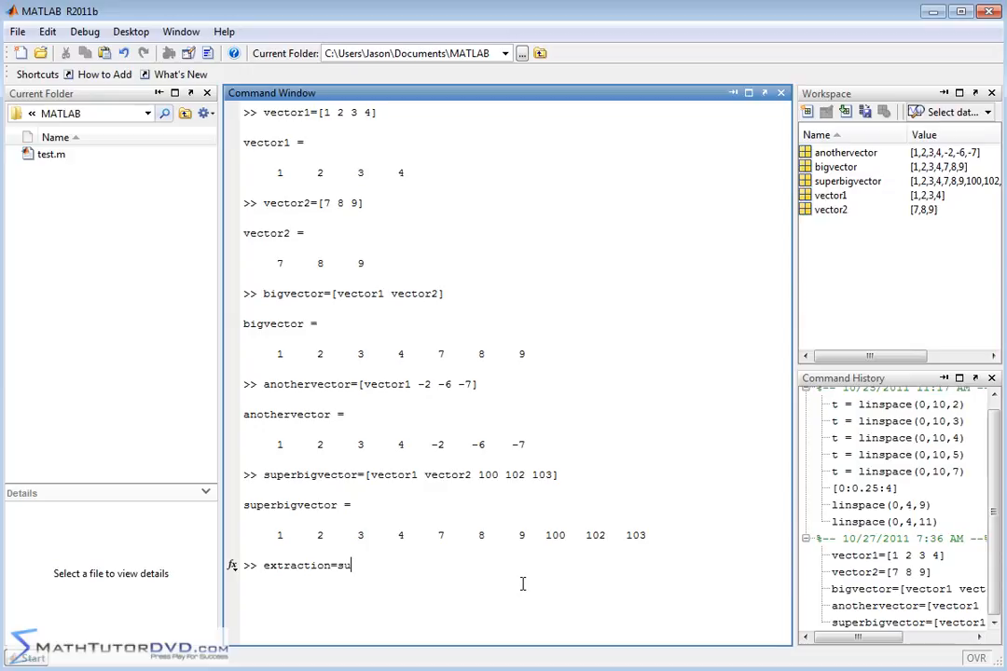
type("perbigvector")
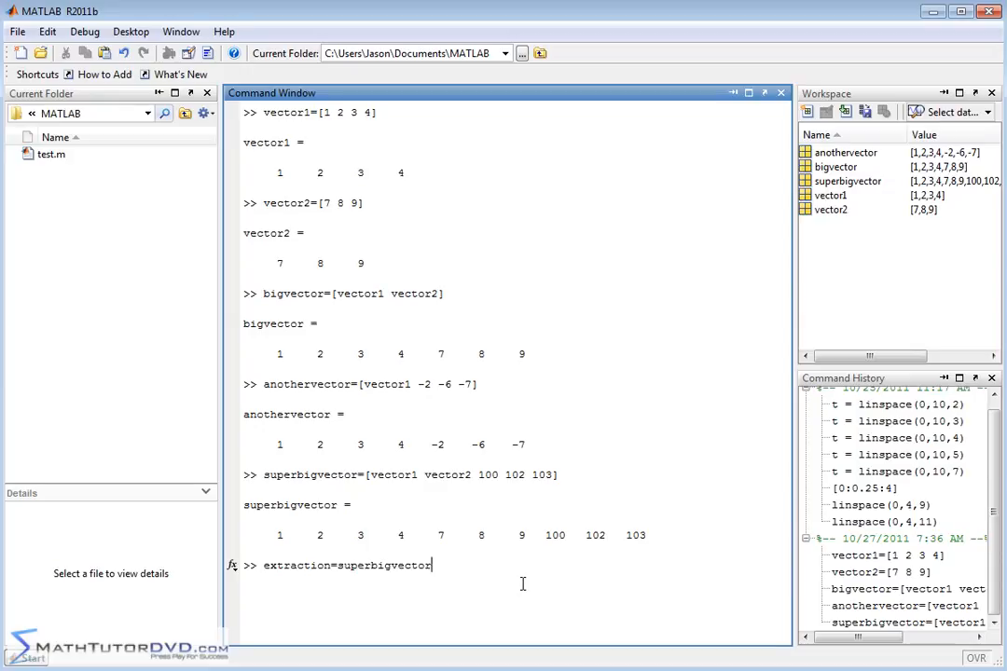
type("(")
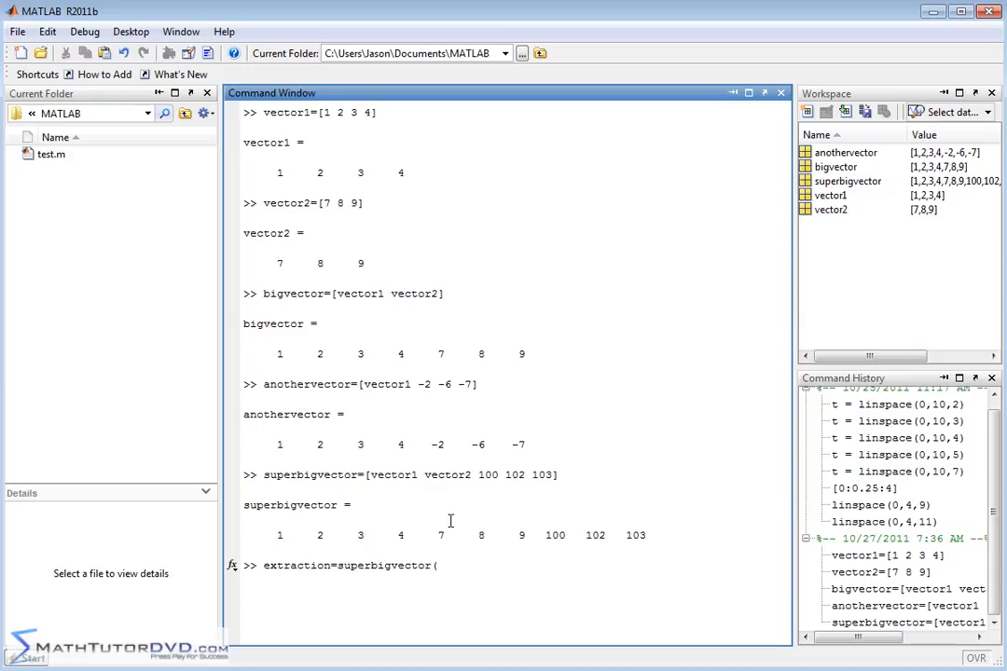
type("4")
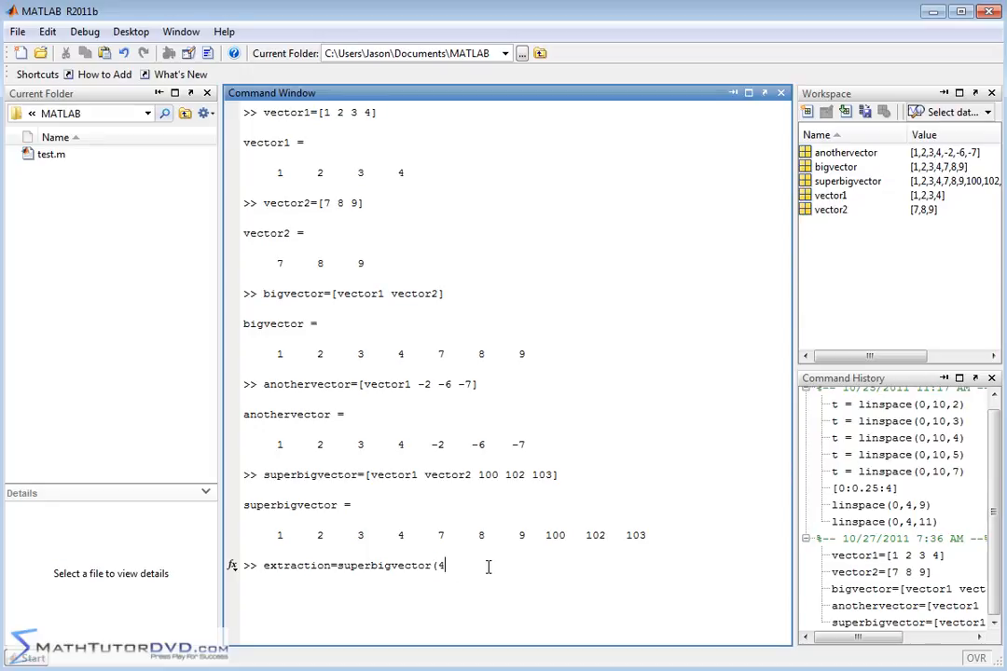
type(")")
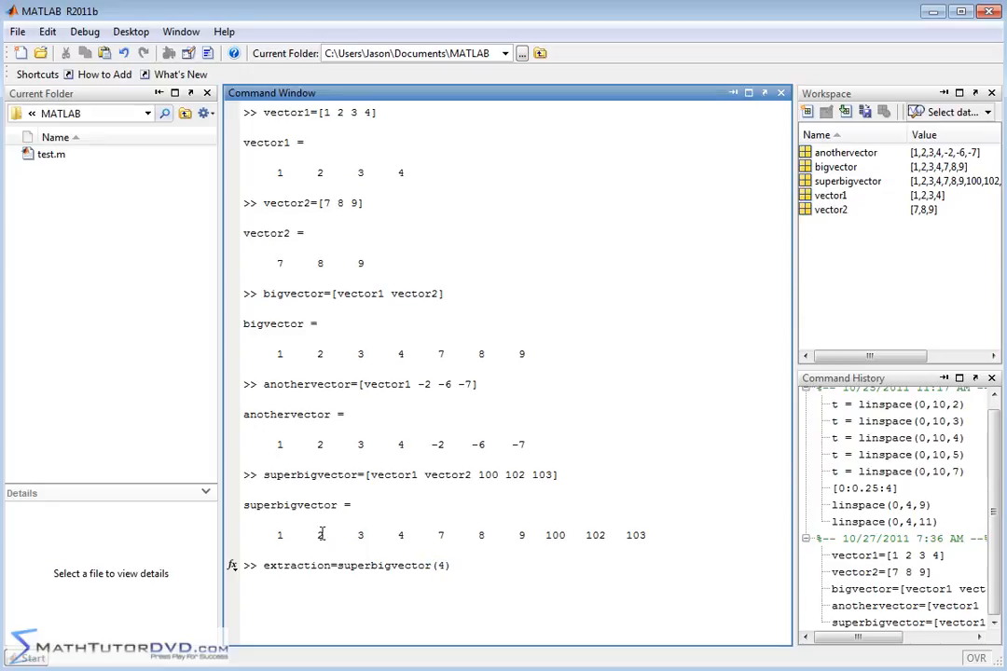
mouse_move(421, 578)
type(":")
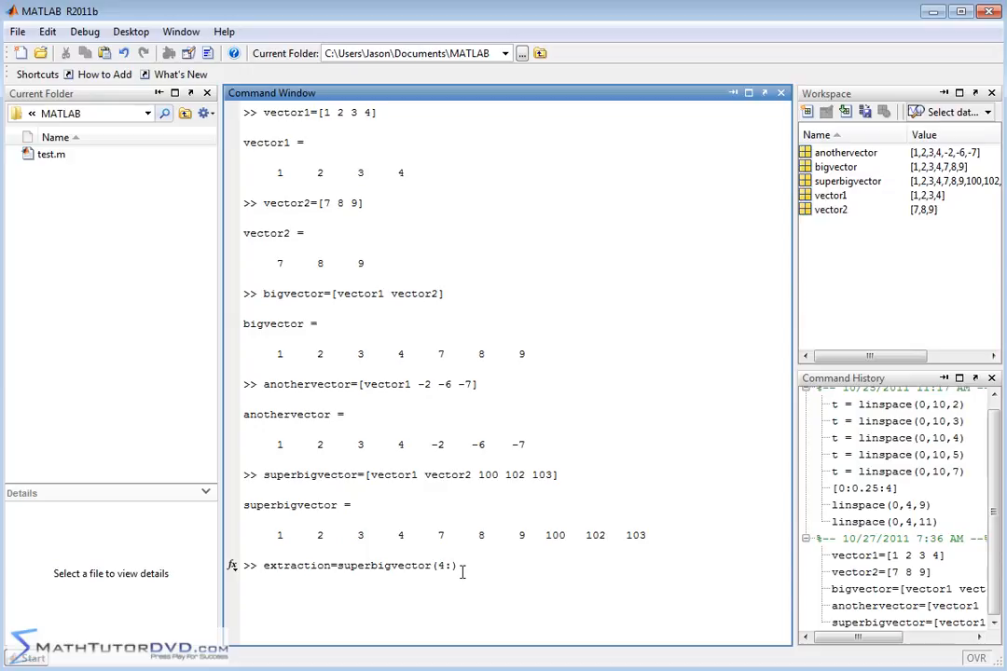
type("6")
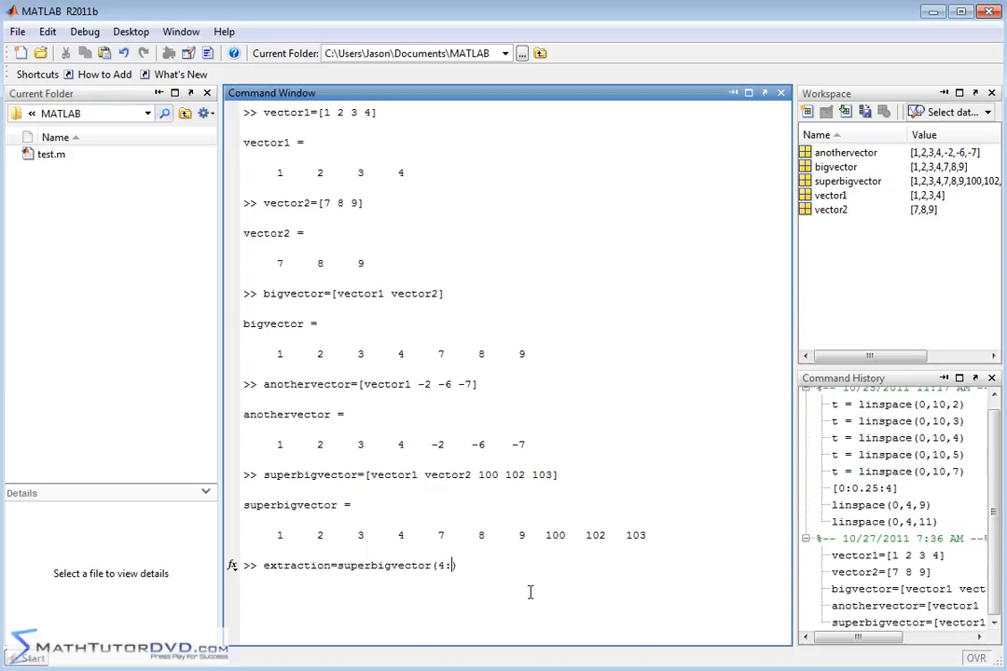
type("8)")
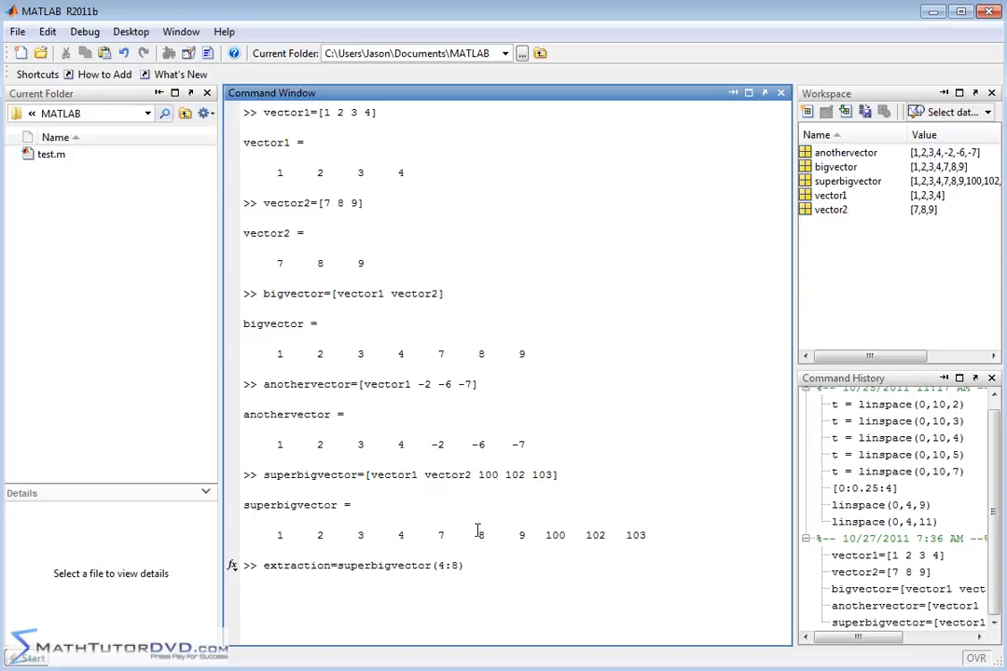
mouse_move(346, 566)
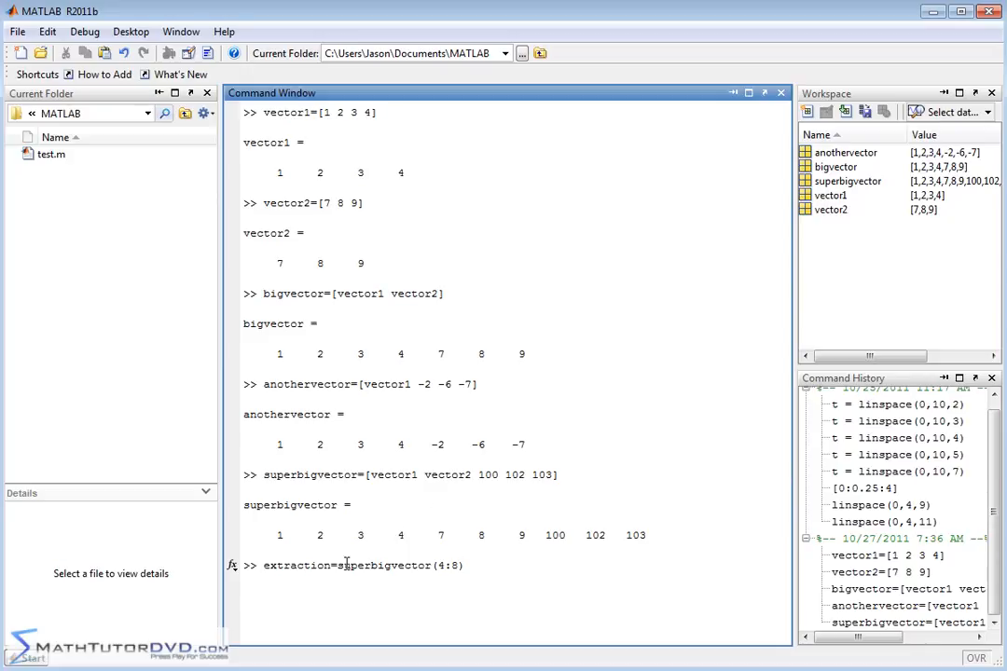
mouse_move(546, 584)
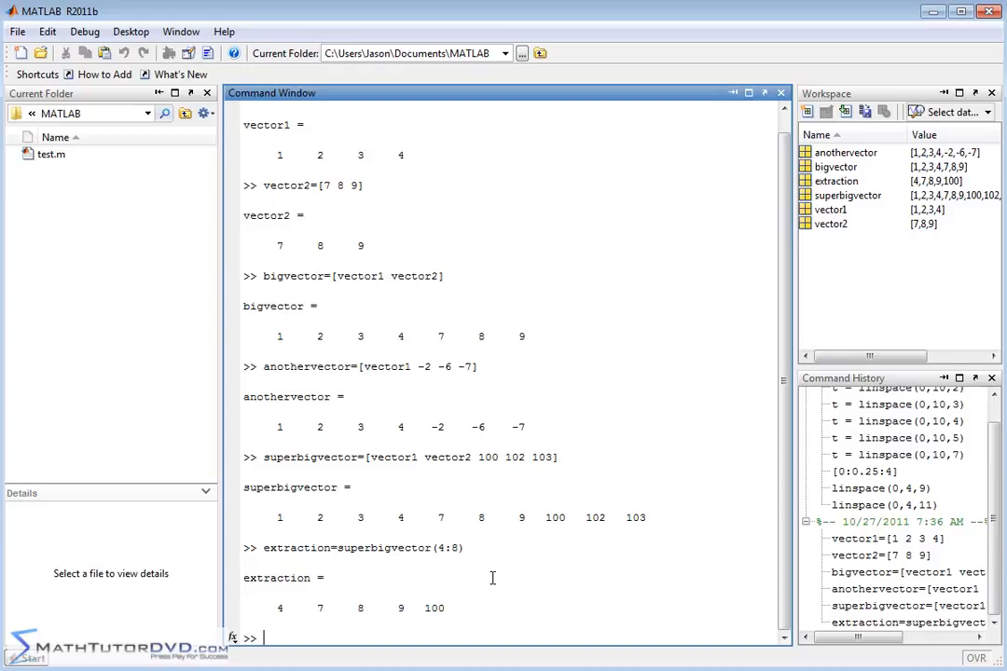
mouse_move(256, 599)
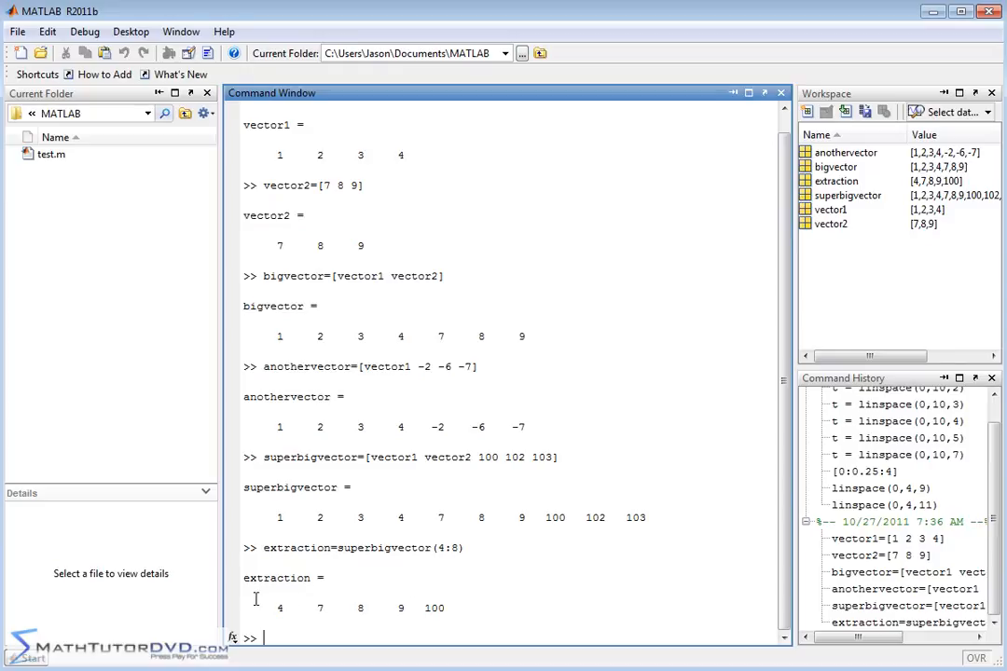